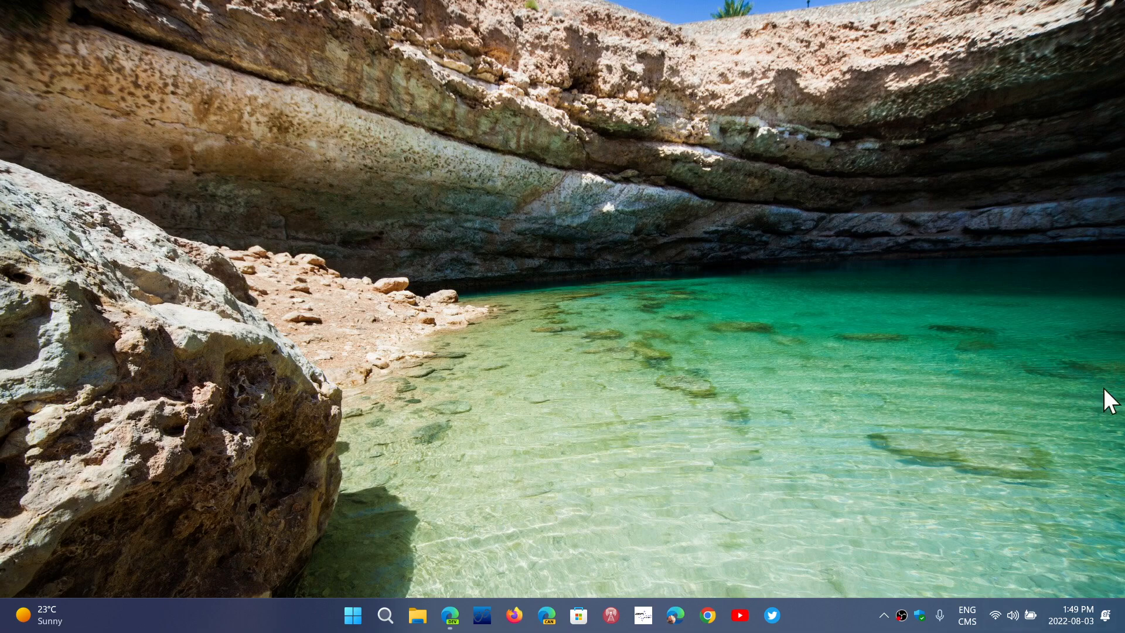
mouse_move(1000, 320)
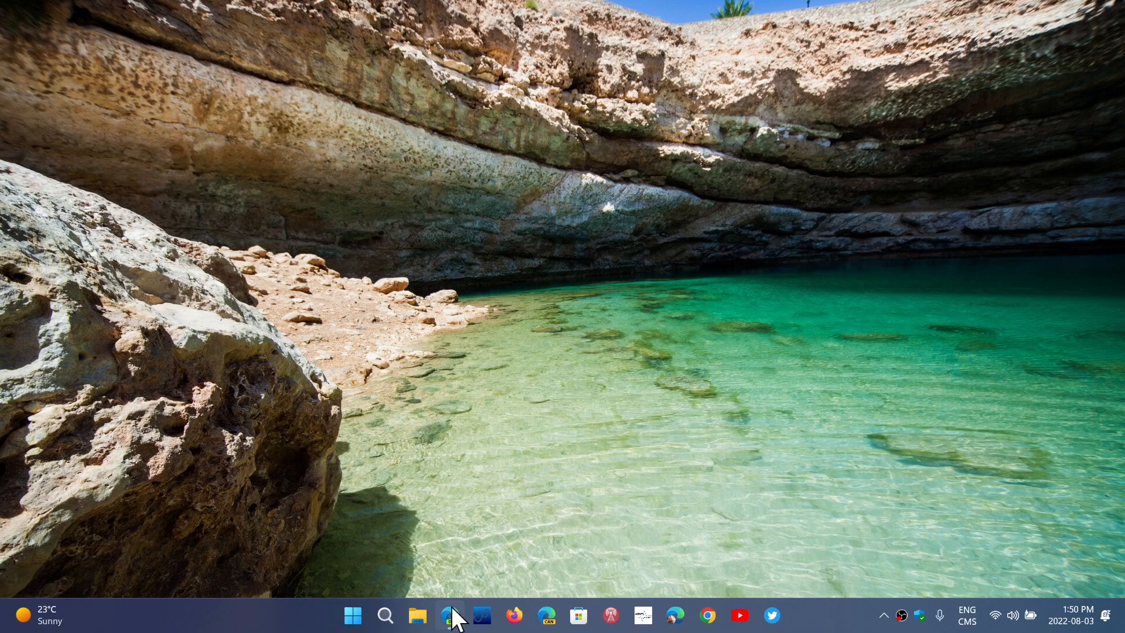
Bring up Edge with rfax.pdf and scroll down the cover page to the National Weather Service heading and July 19, 2022 date.
left_click(449, 615)
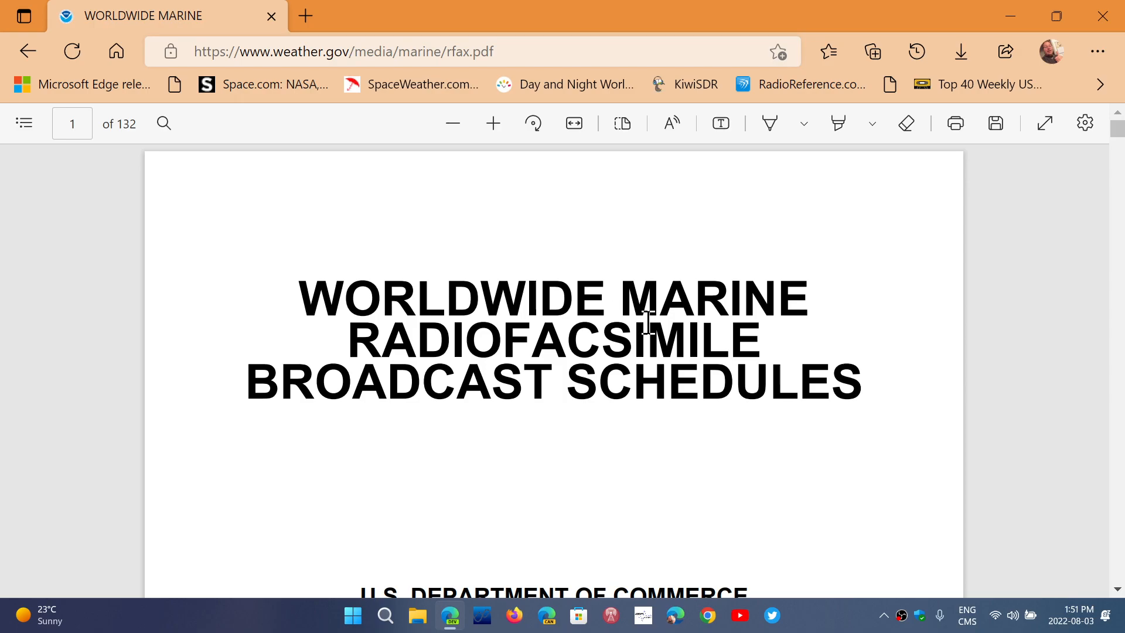
scroll("down", 3)
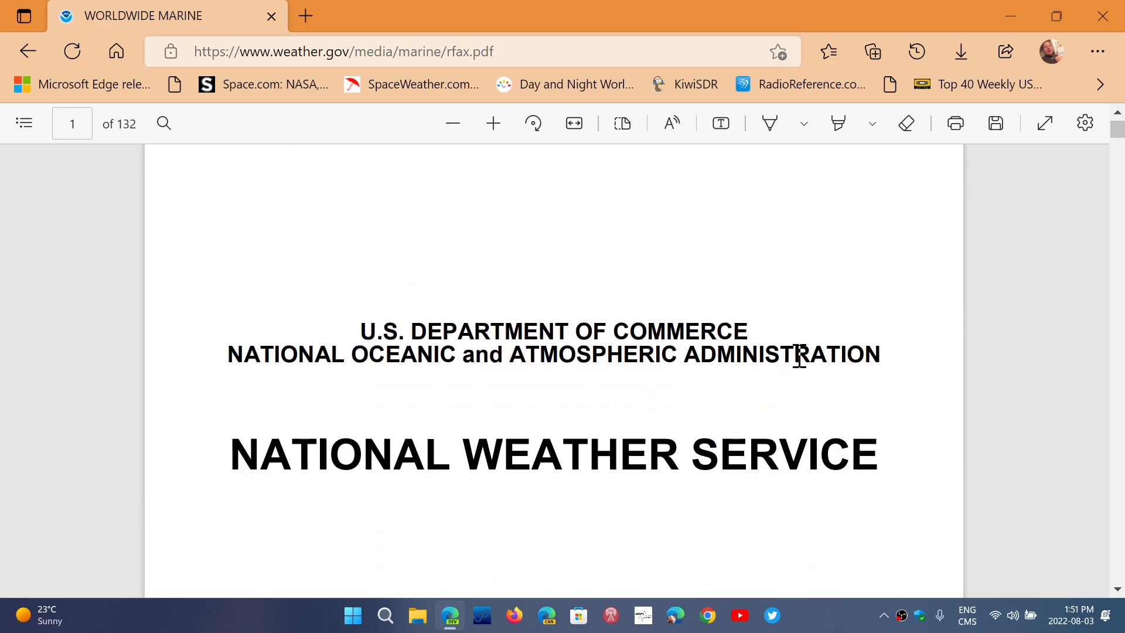
mouse_move(621, 359)
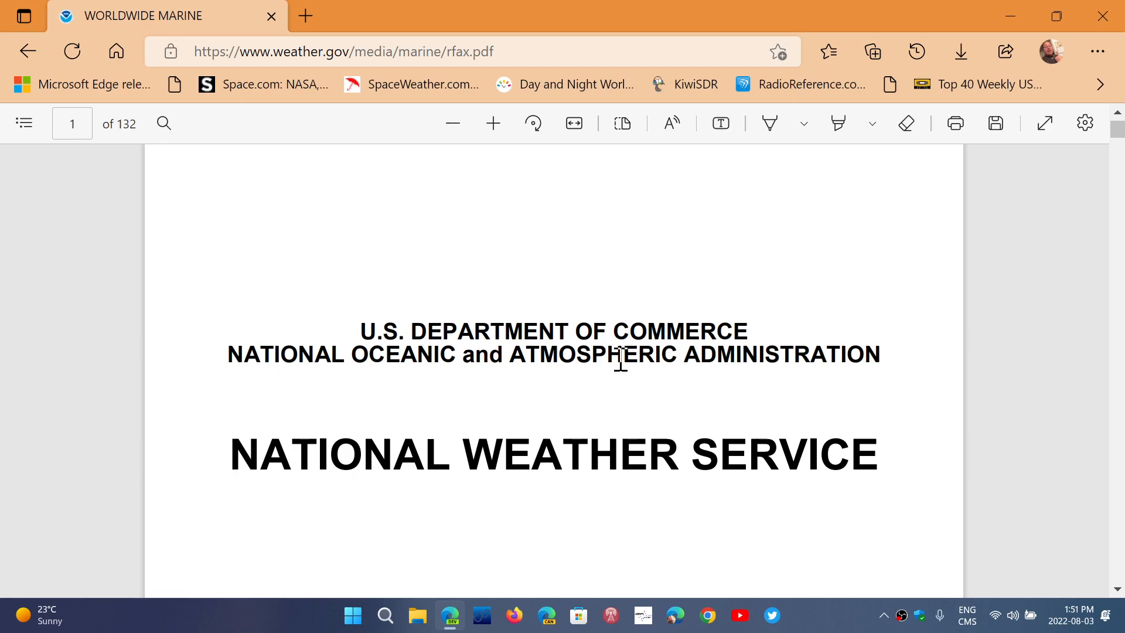
scroll("down", 3)
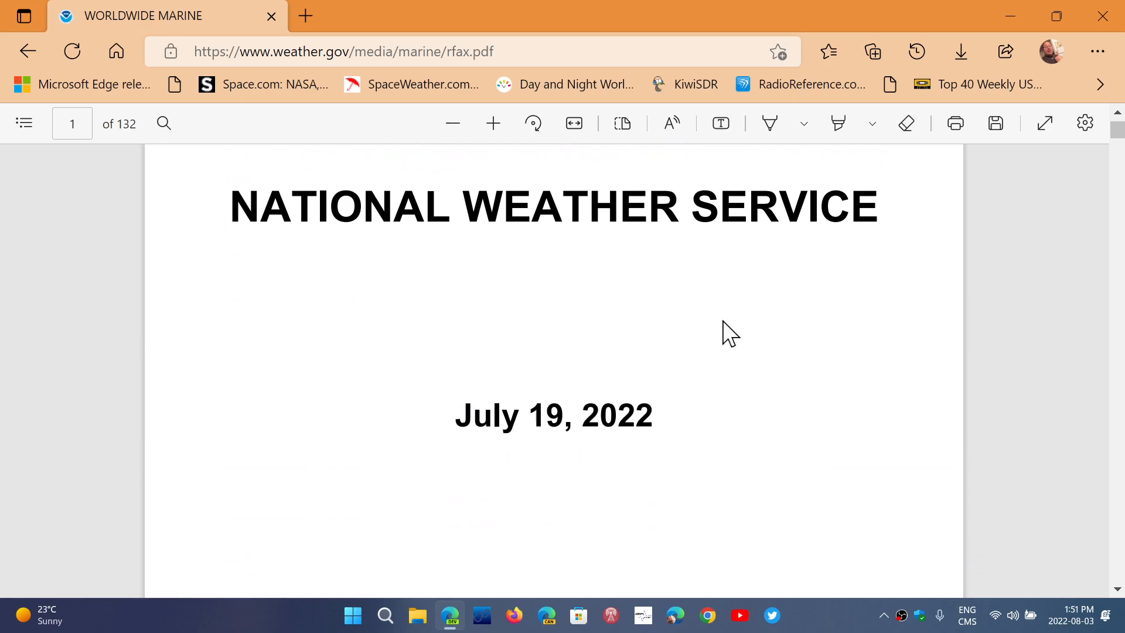
mouse_move(588, 491)
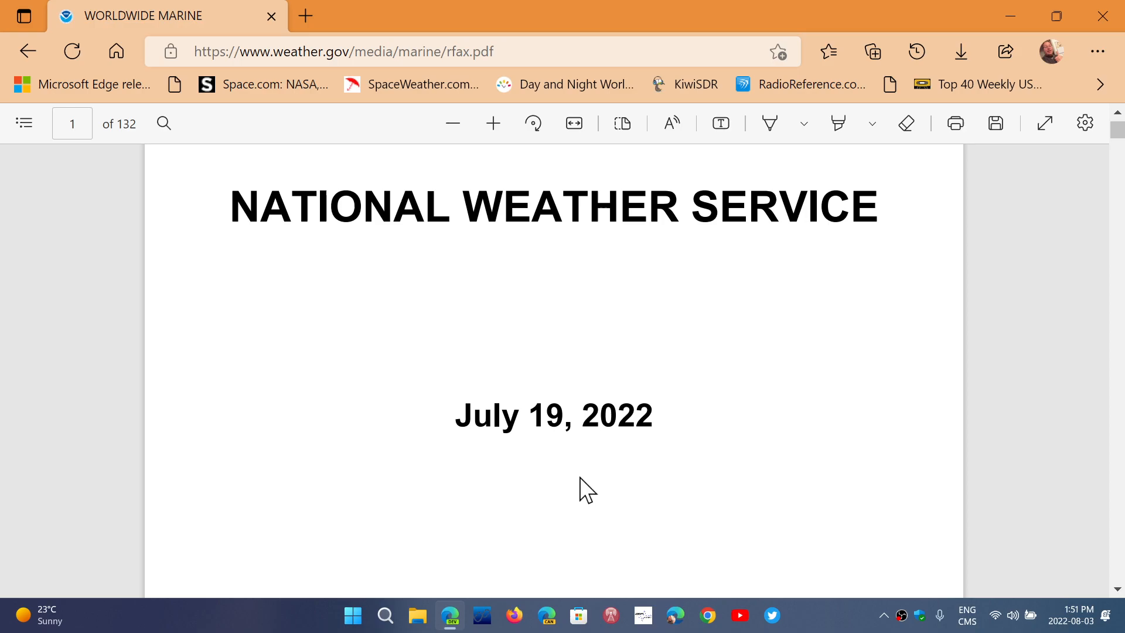
mouse_move(689, 379)
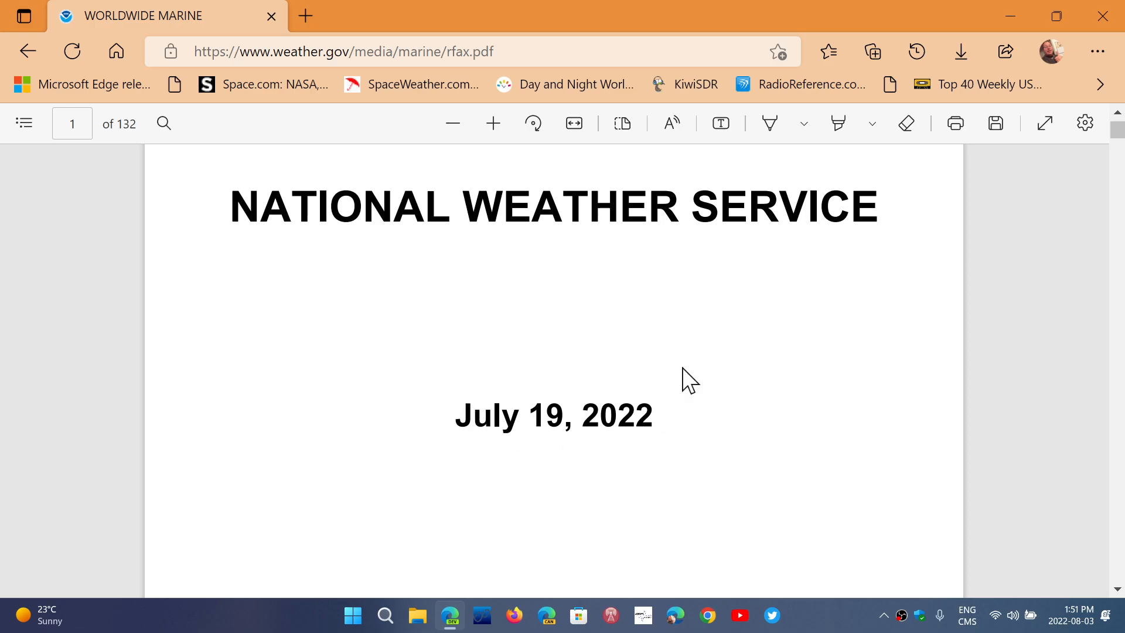
Scroll through the Introduction and Table of Contents down to the AFRICA section title page.
scroll("down", 3)
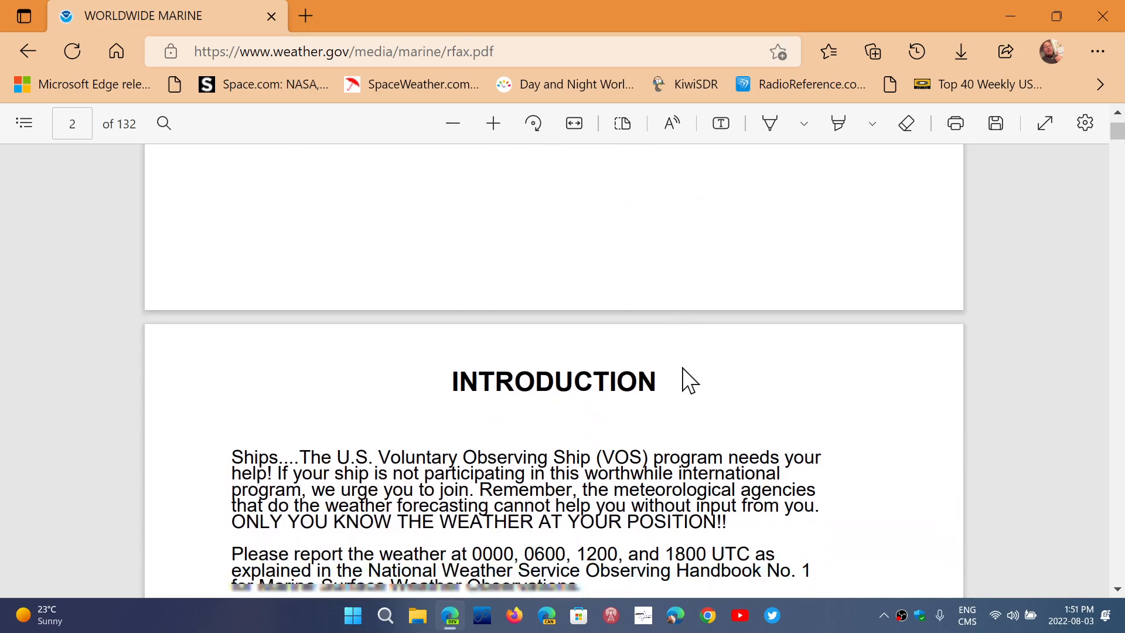
scroll("down", 3)
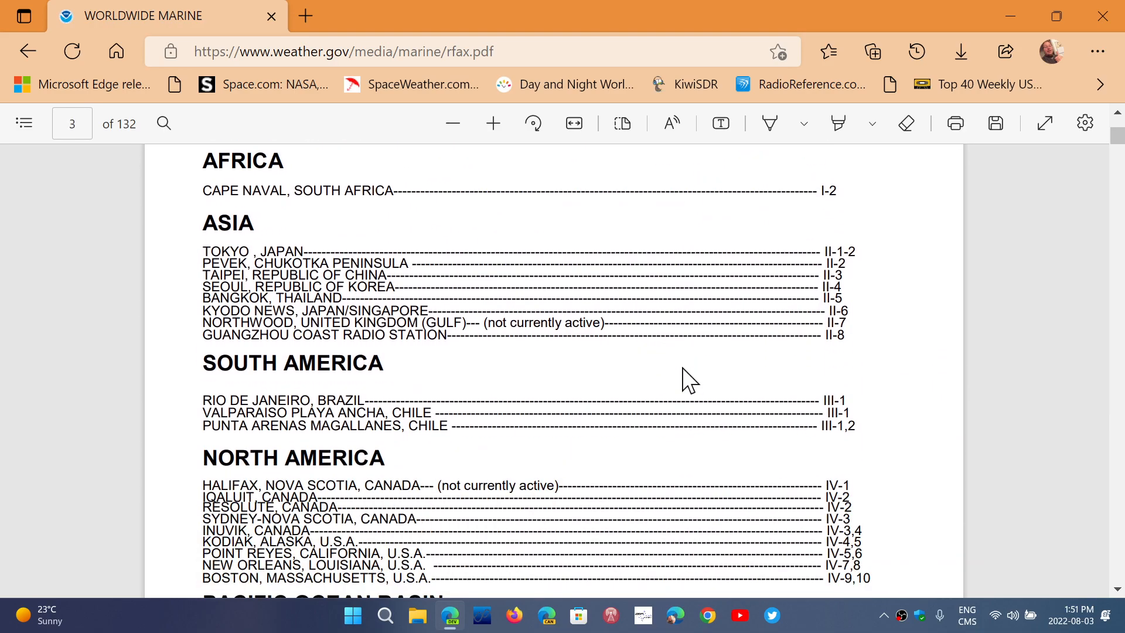
scroll("up", 3)
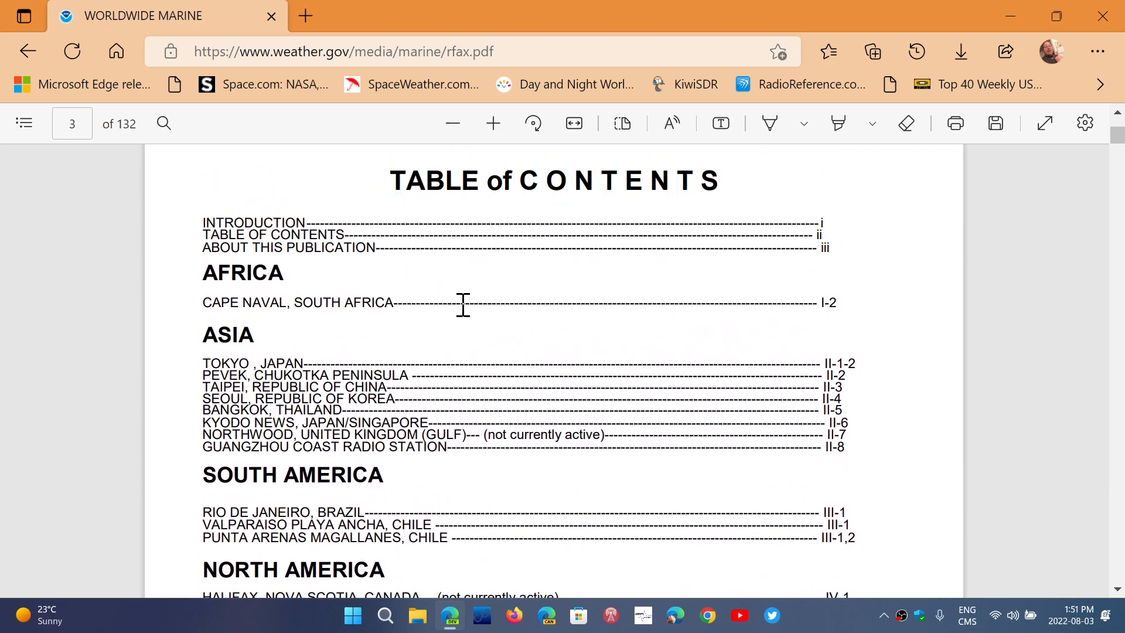
scroll("down", 3)
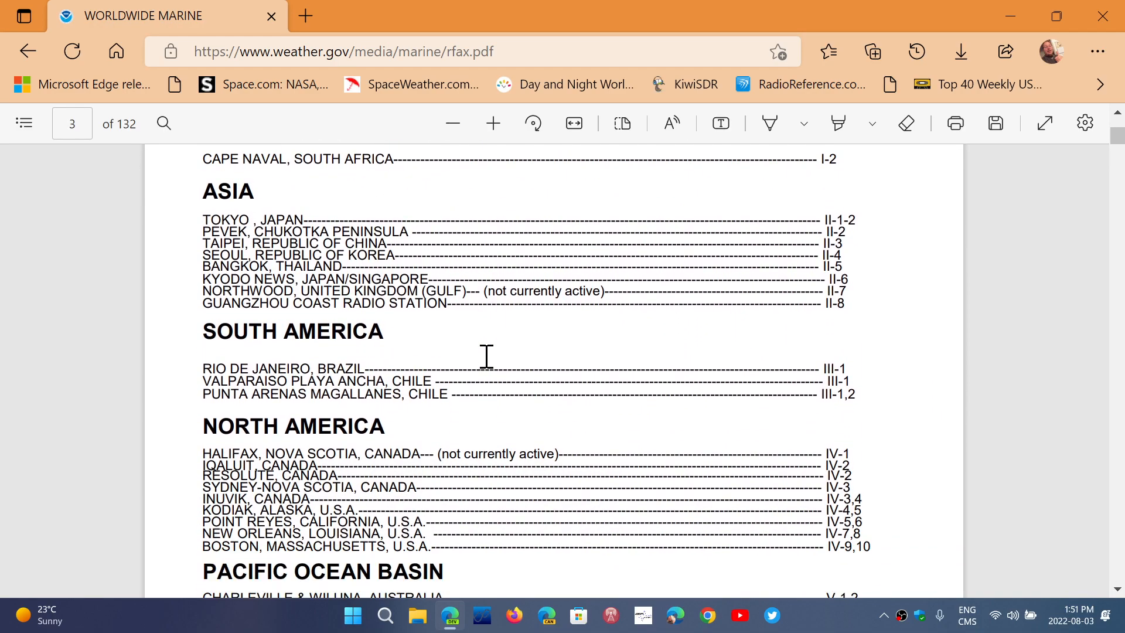
scroll("down", 3)
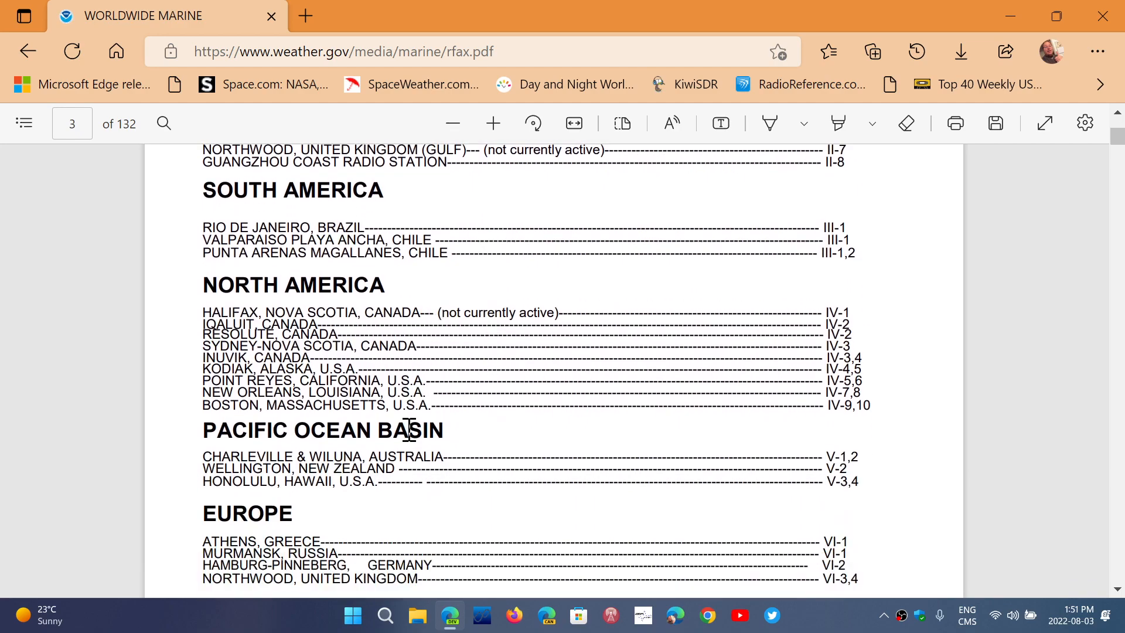
scroll("down", 3)
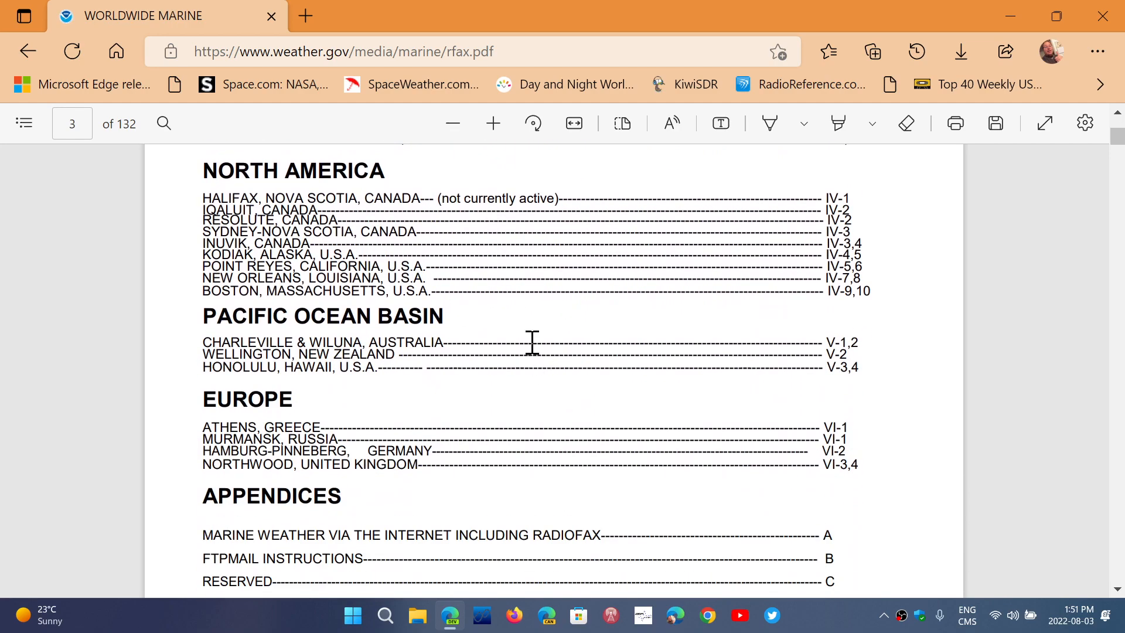
scroll("down", 3)
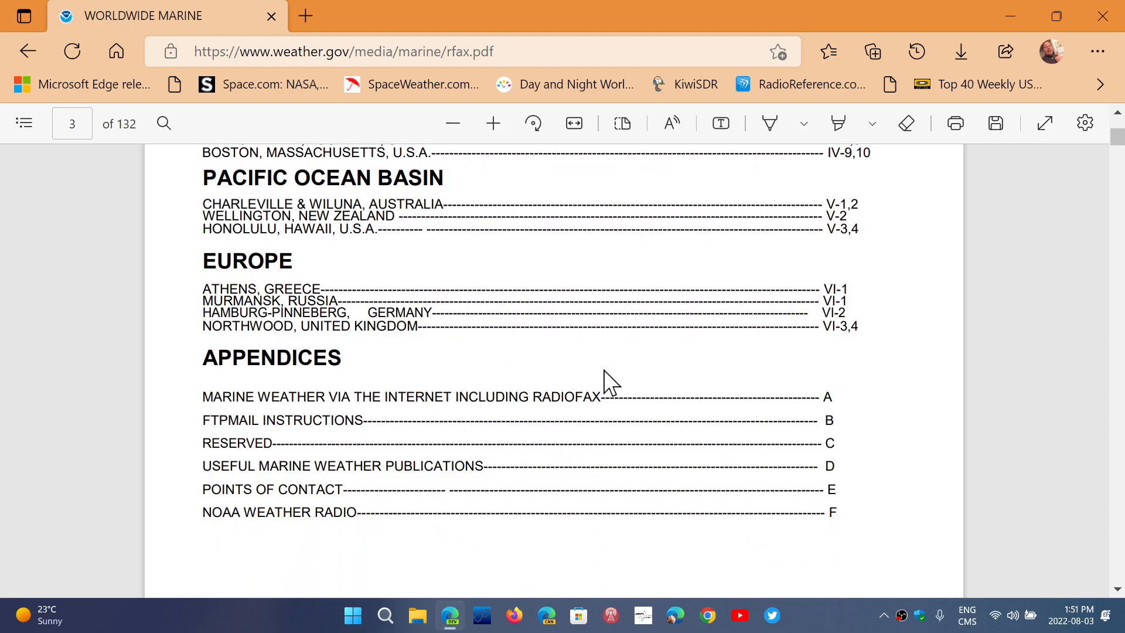
scroll("down", 3)
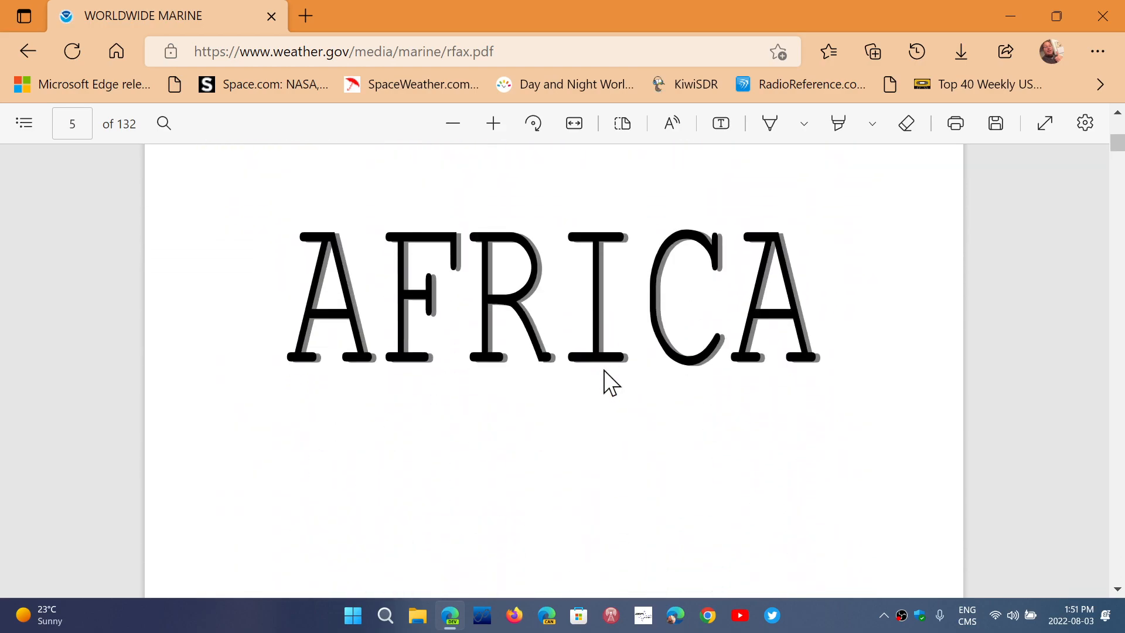
Scroll past the discontinued Cape Naval, South Africa page and blank pages to the Tokyo, Japan schedule on page 11.
scroll("down", 3)
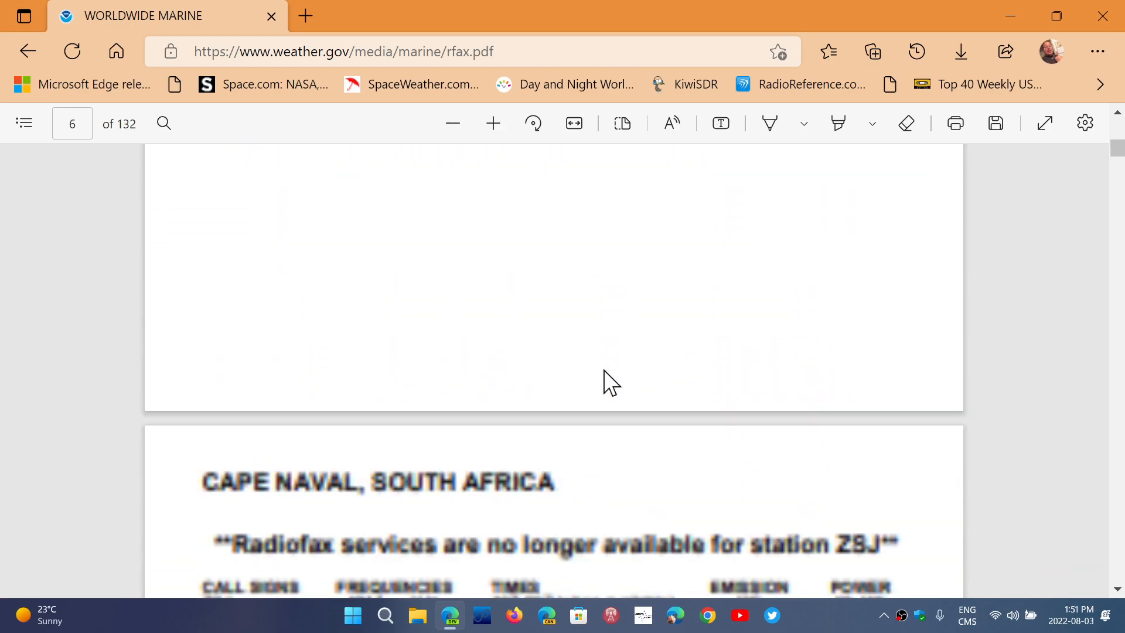
scroll("down", 3)
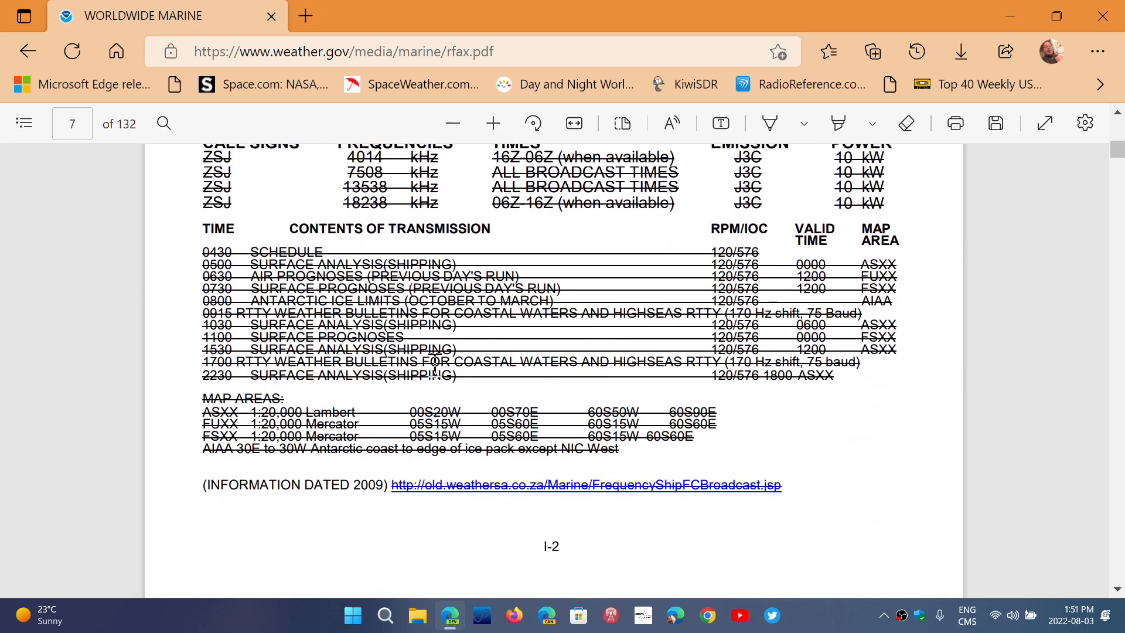
scroll("up", 3)
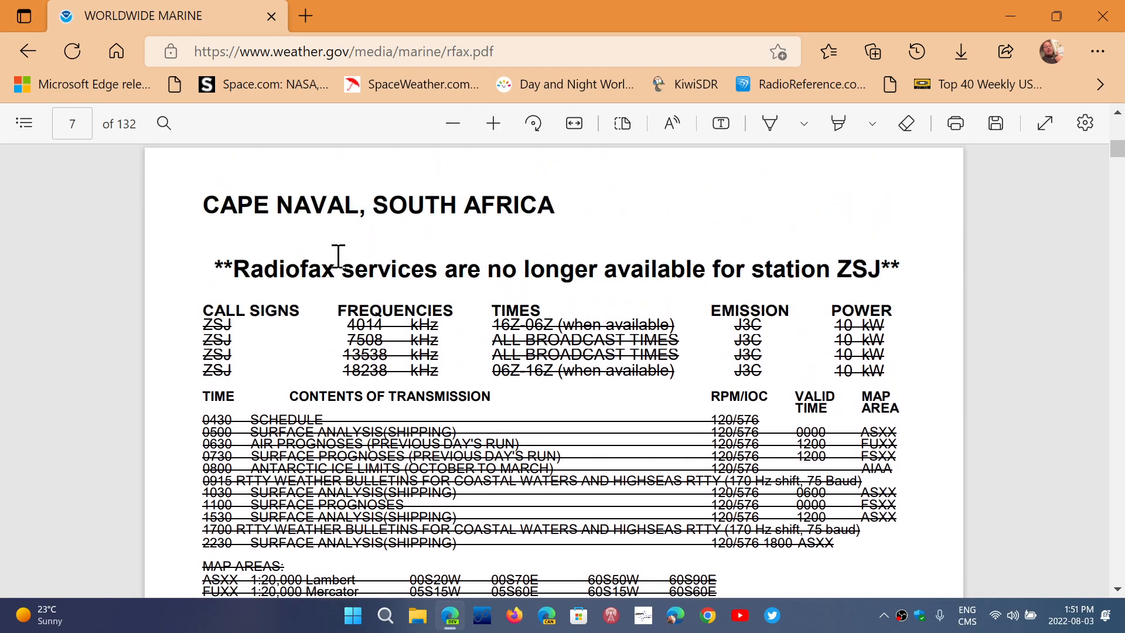
mouse_move(764, 265)
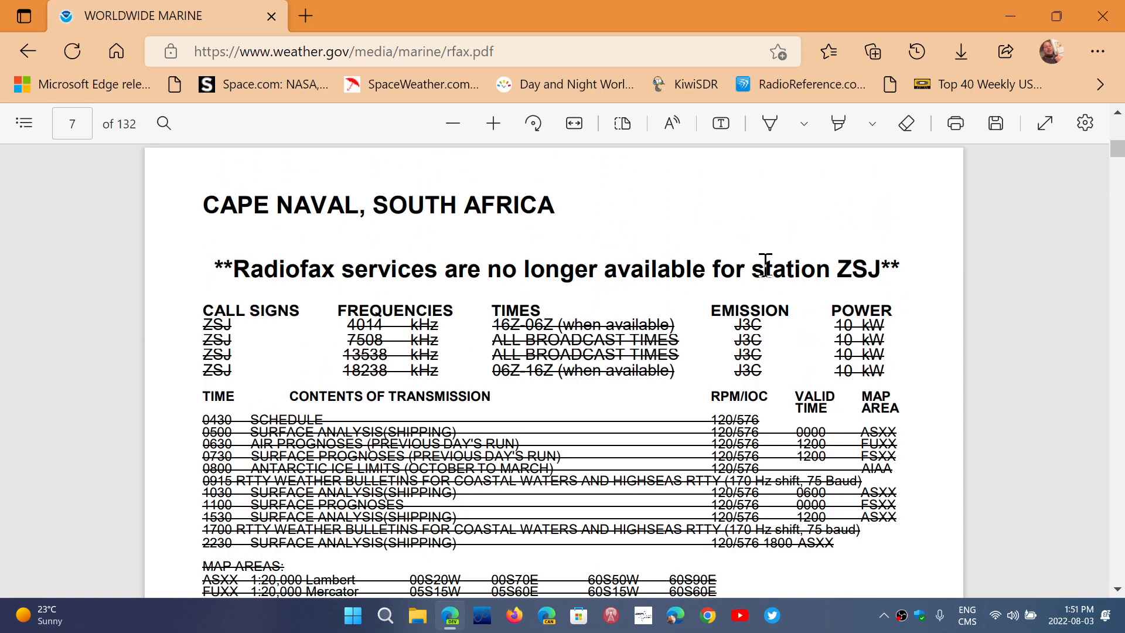
mouse_move(748, 376)
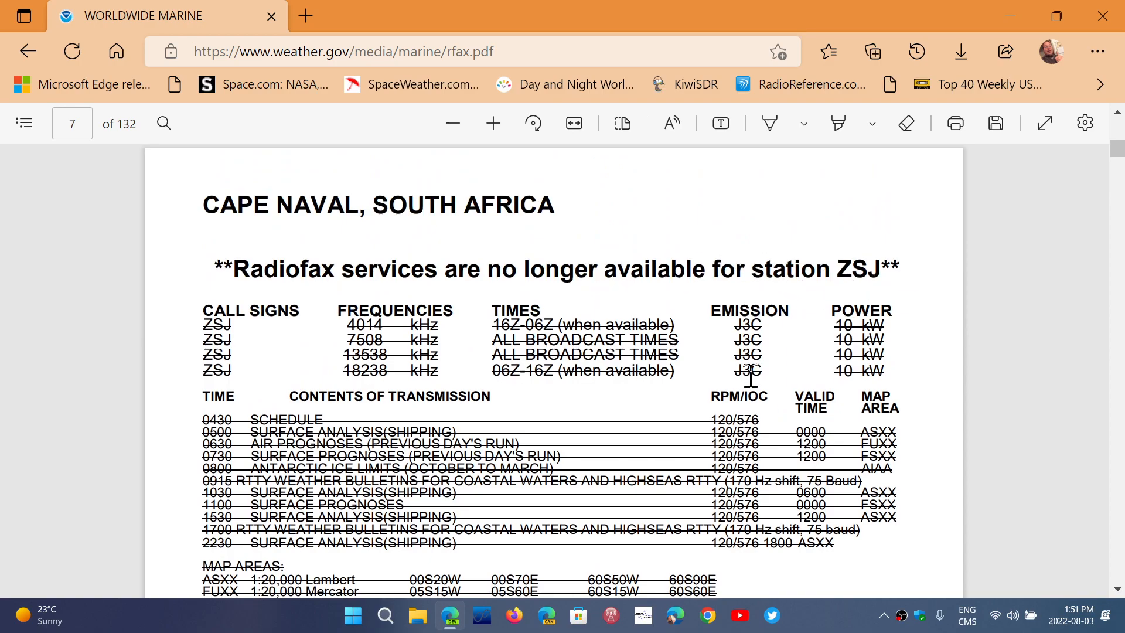
scroll("down", 3)
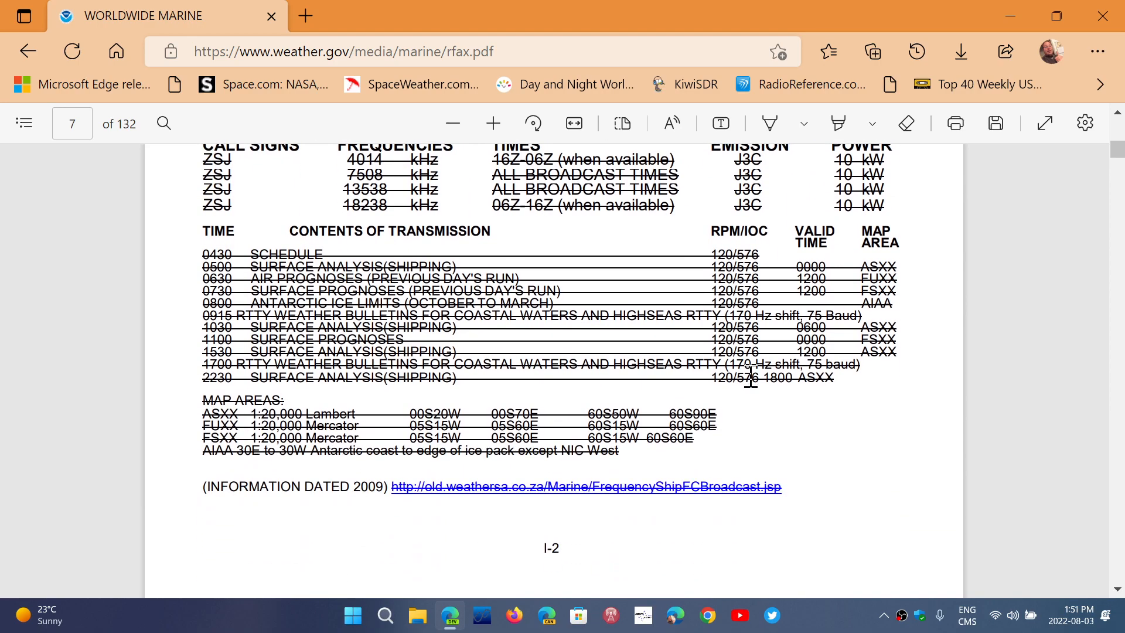
scroll("down", 3)
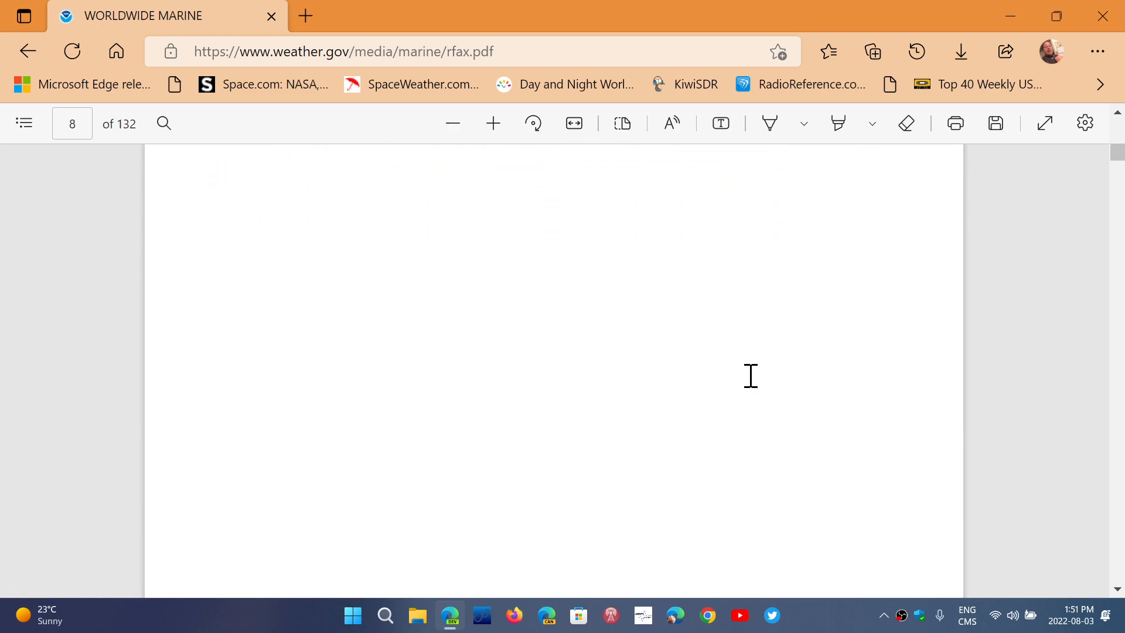
scroll("down", 3)
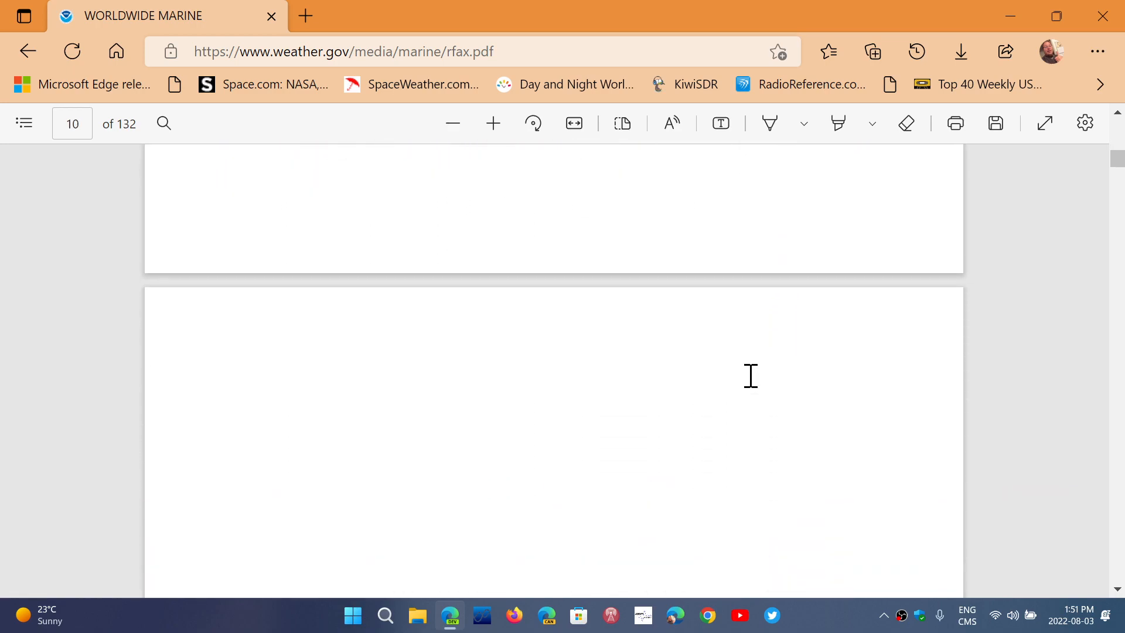
scroll("down", 3)
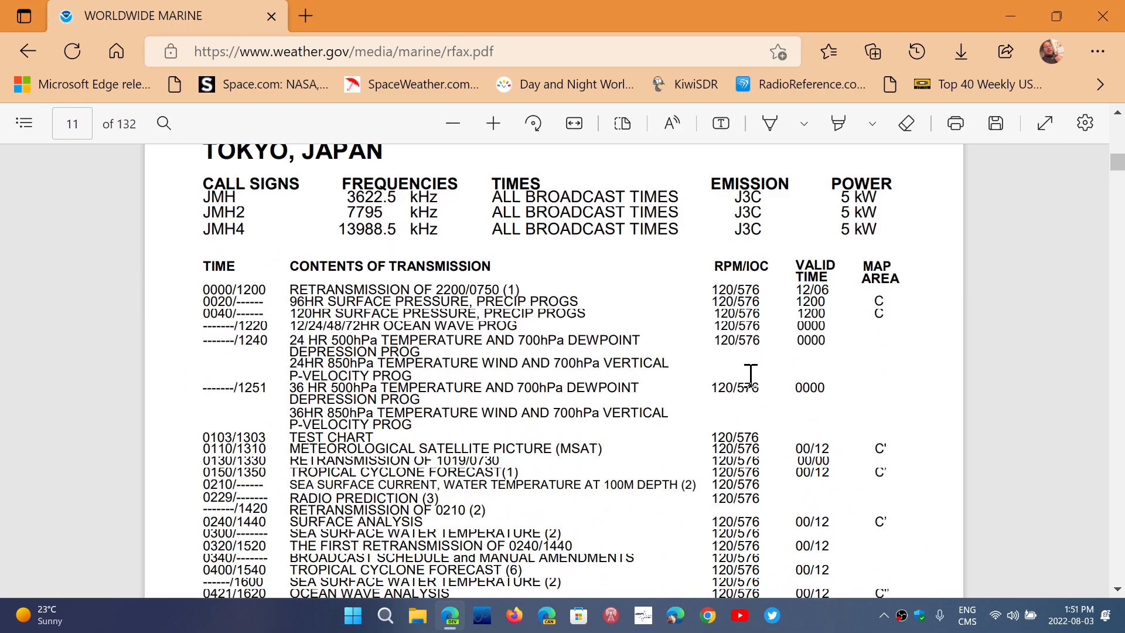
mouse_move(712, 289)
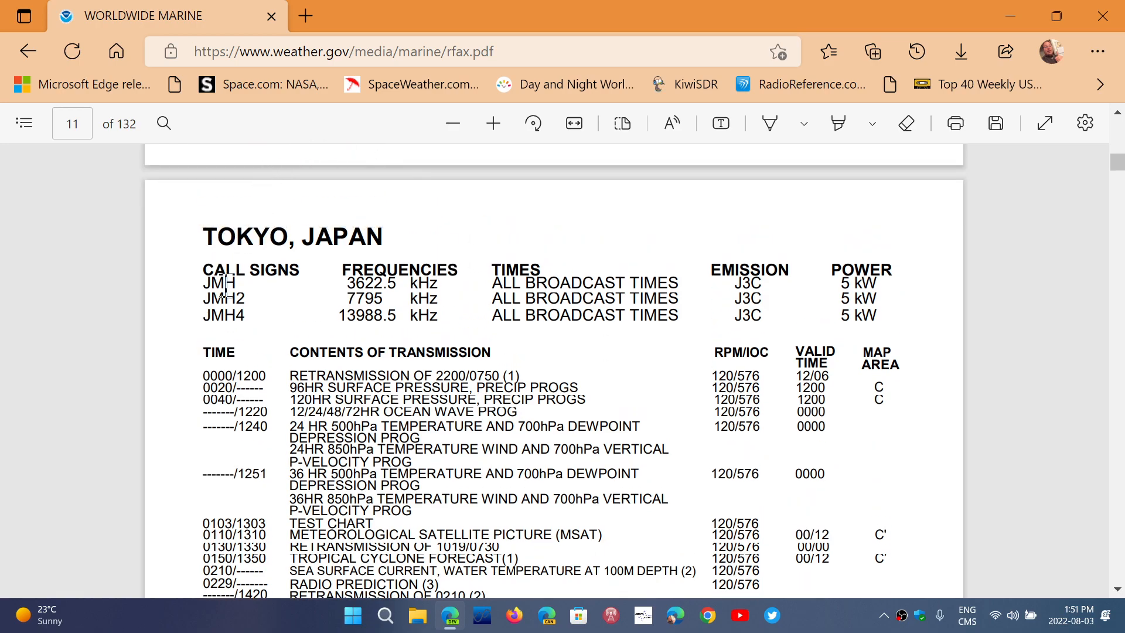
mouse_move(440, 324)
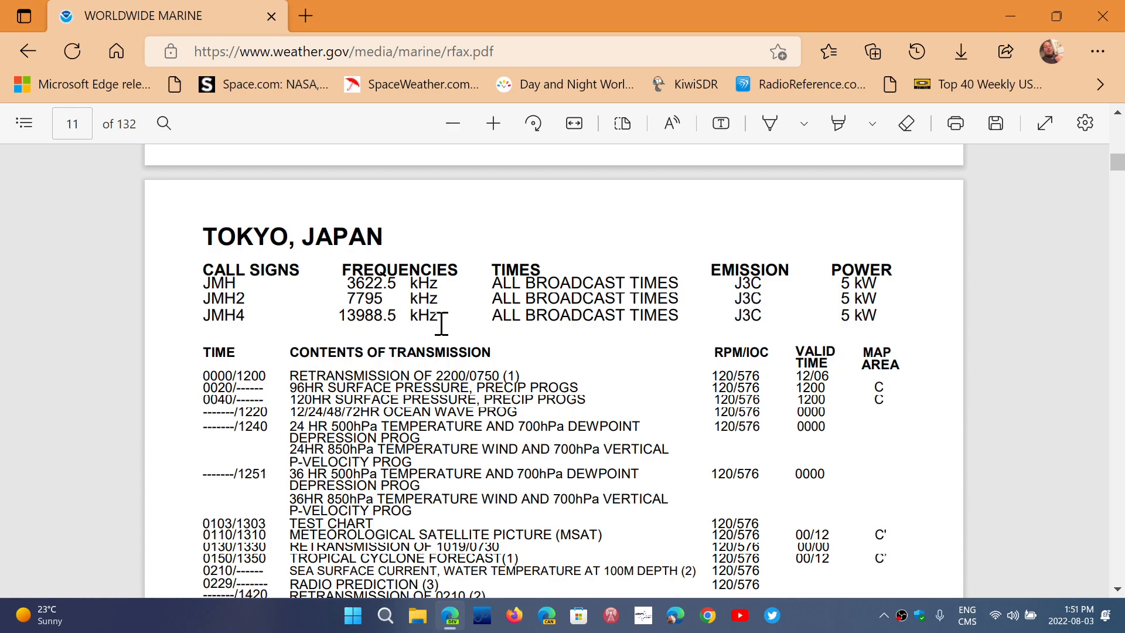
mouse_move(665, 316)
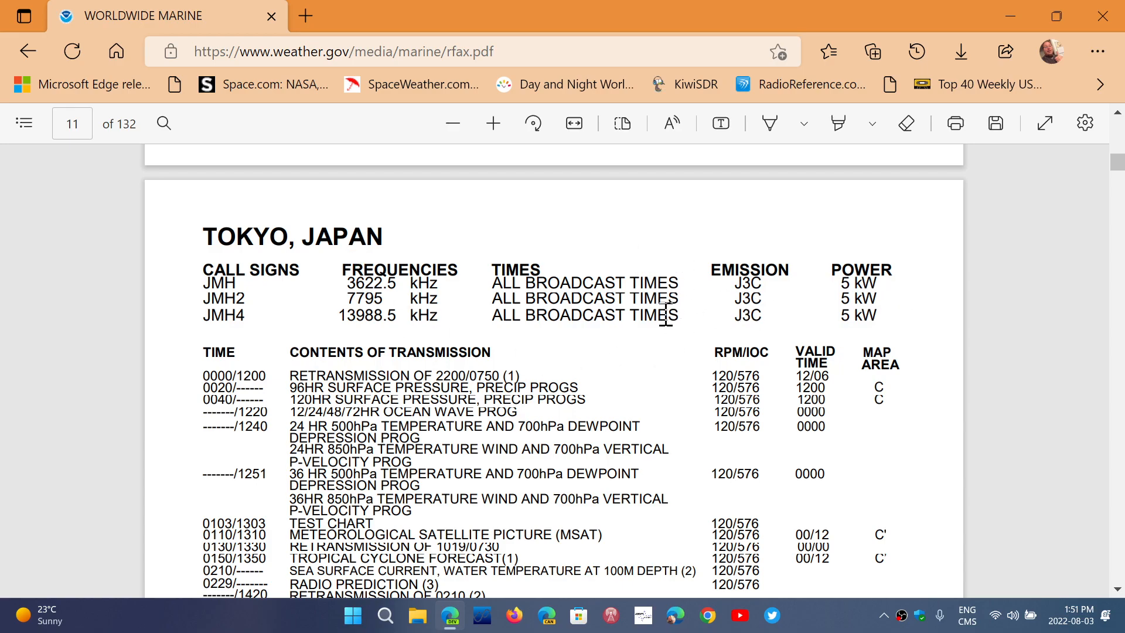
scroll("down", 3)
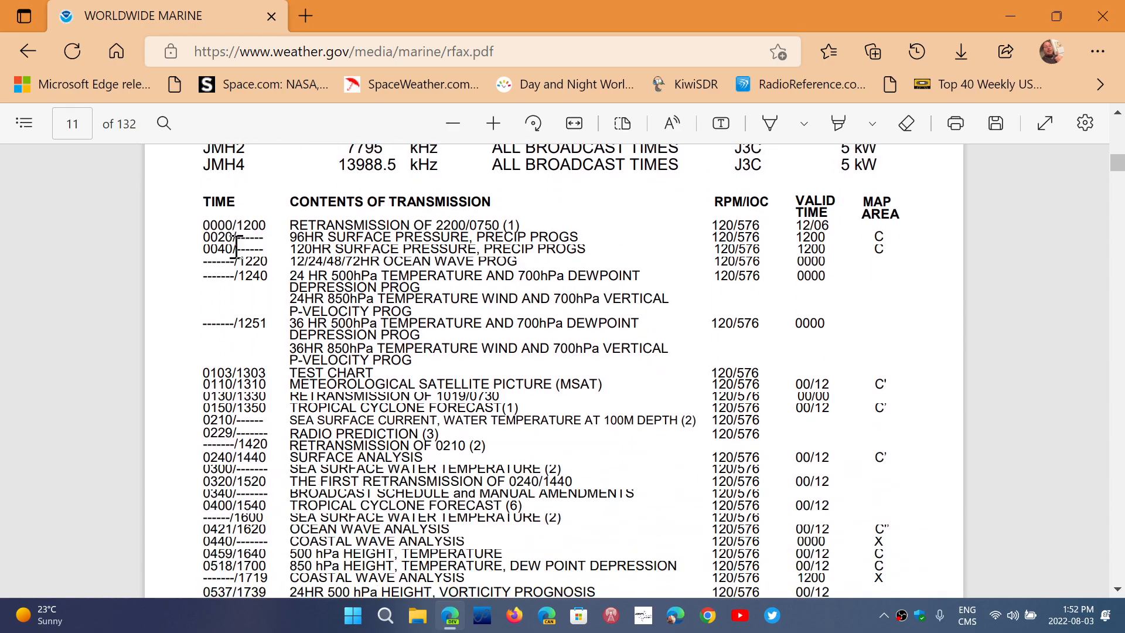
mouse_move(400, 311)
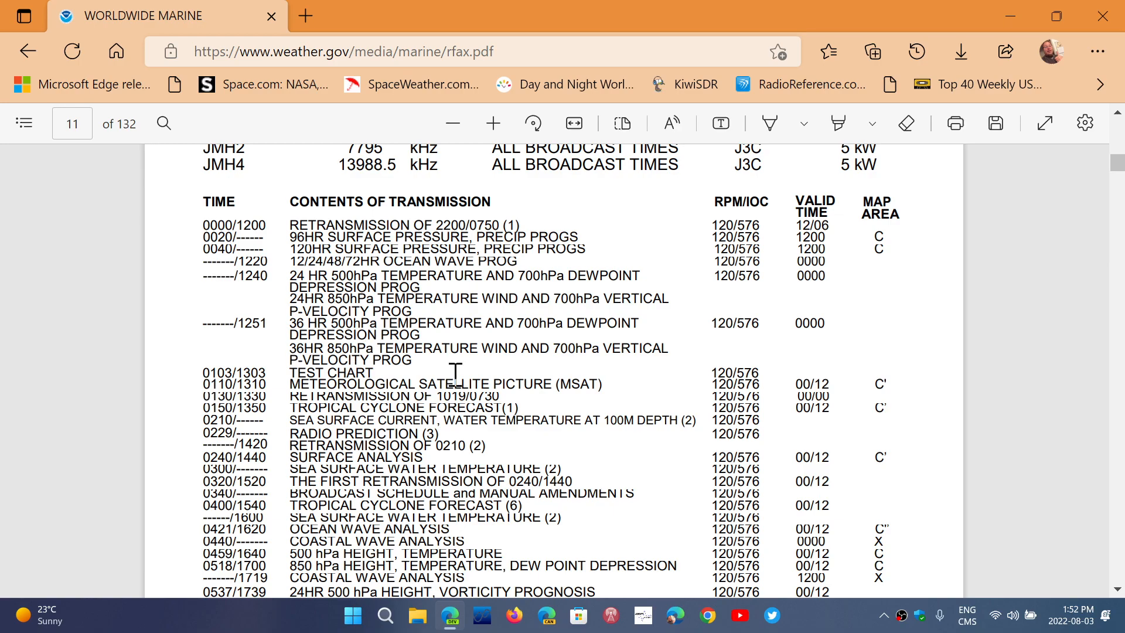
mouse_move(300, 295)
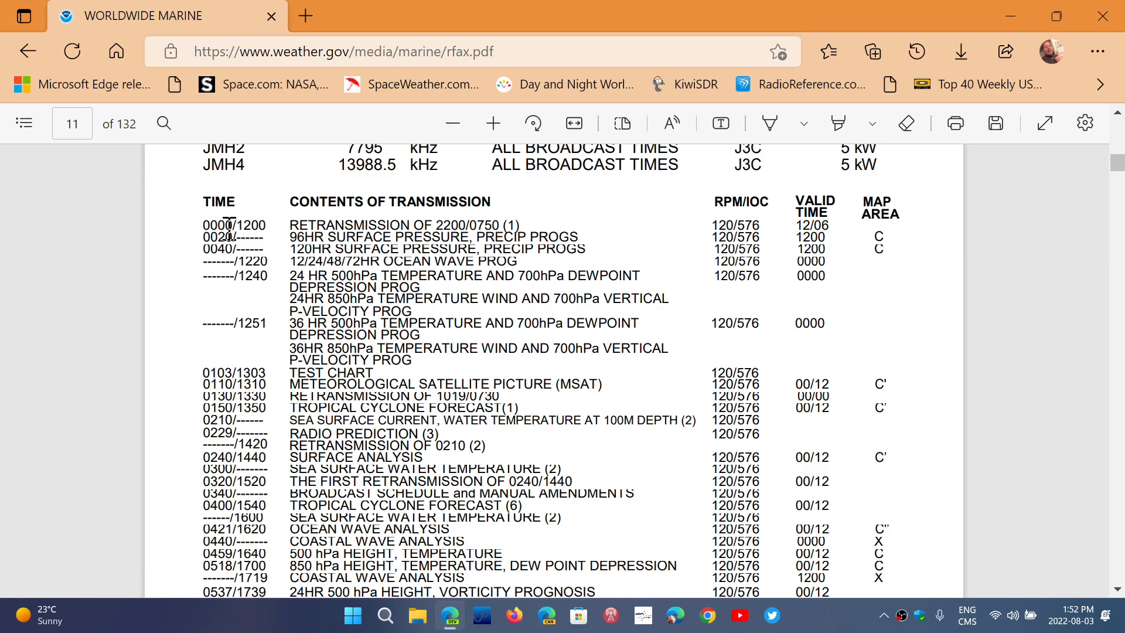
mouse_move(466, 219)
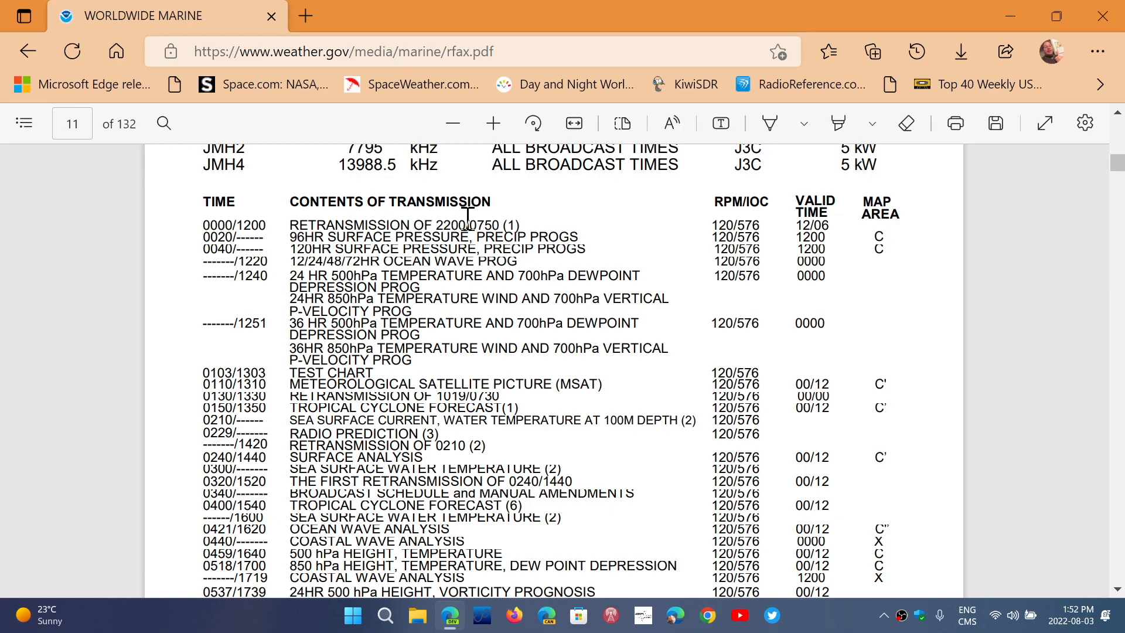
mouse_move(526, 226)
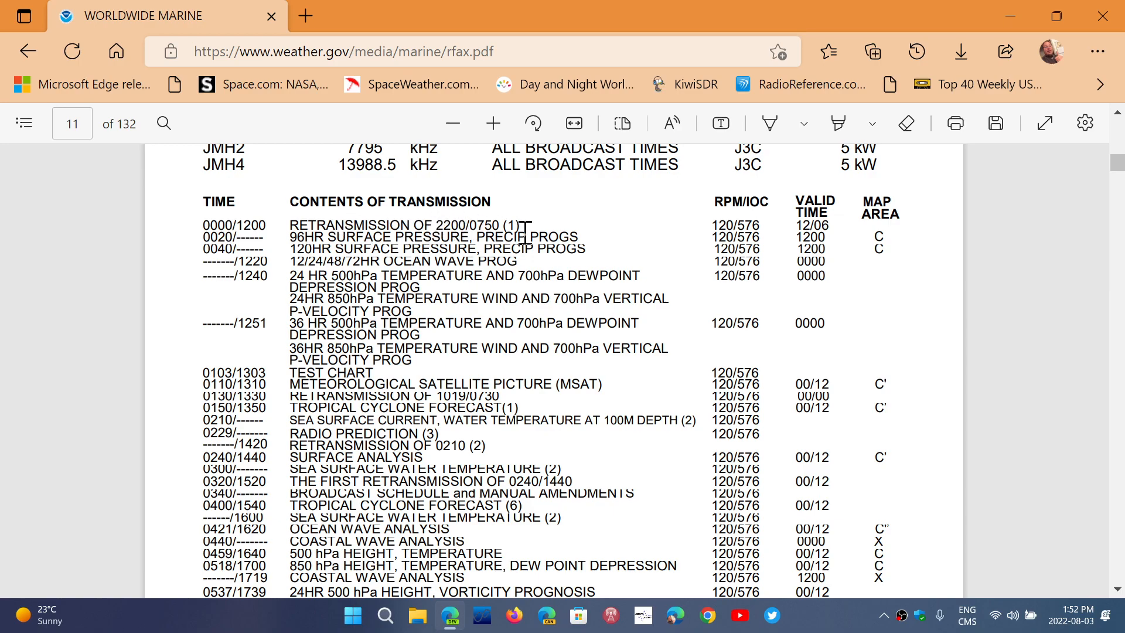
mouse_move(530, 240)
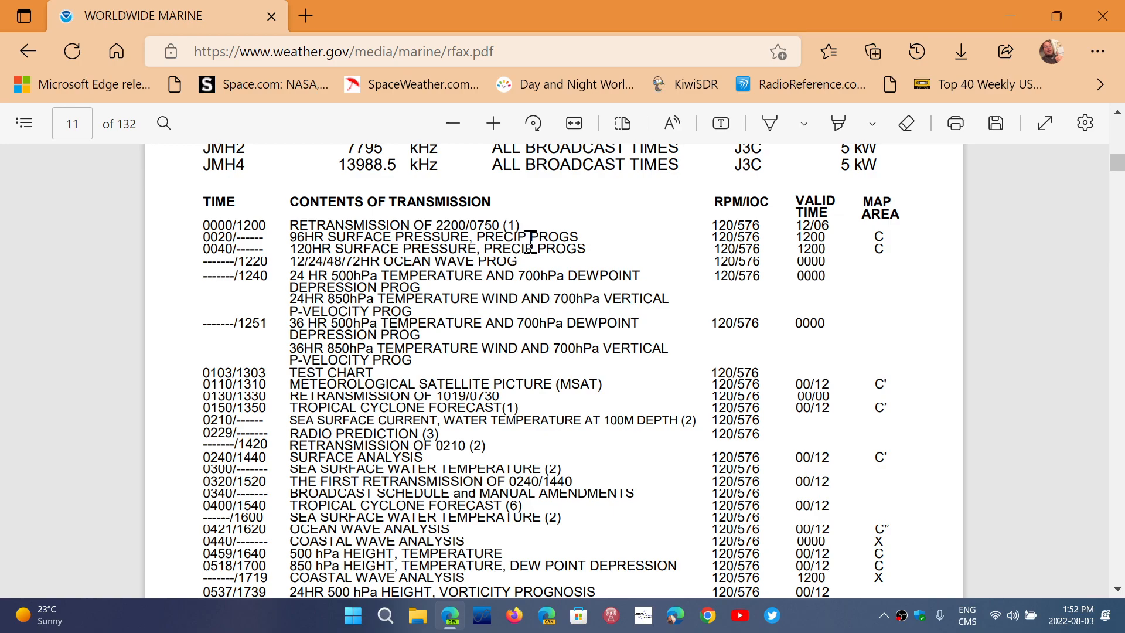
mouse_move(271, 223)
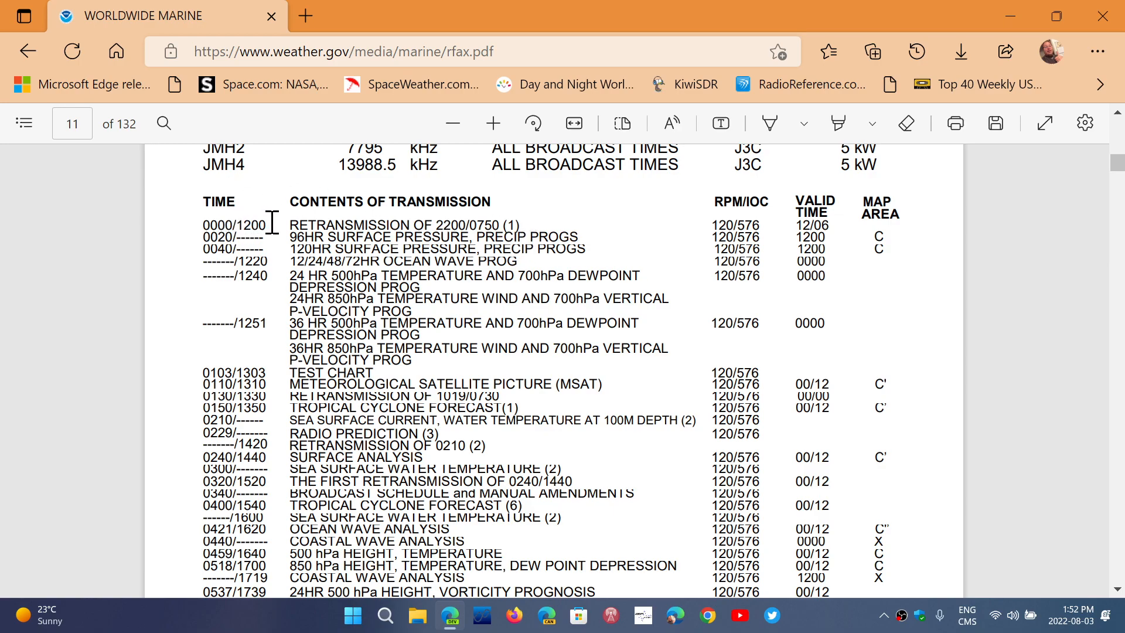
mouse_move(237, 247)
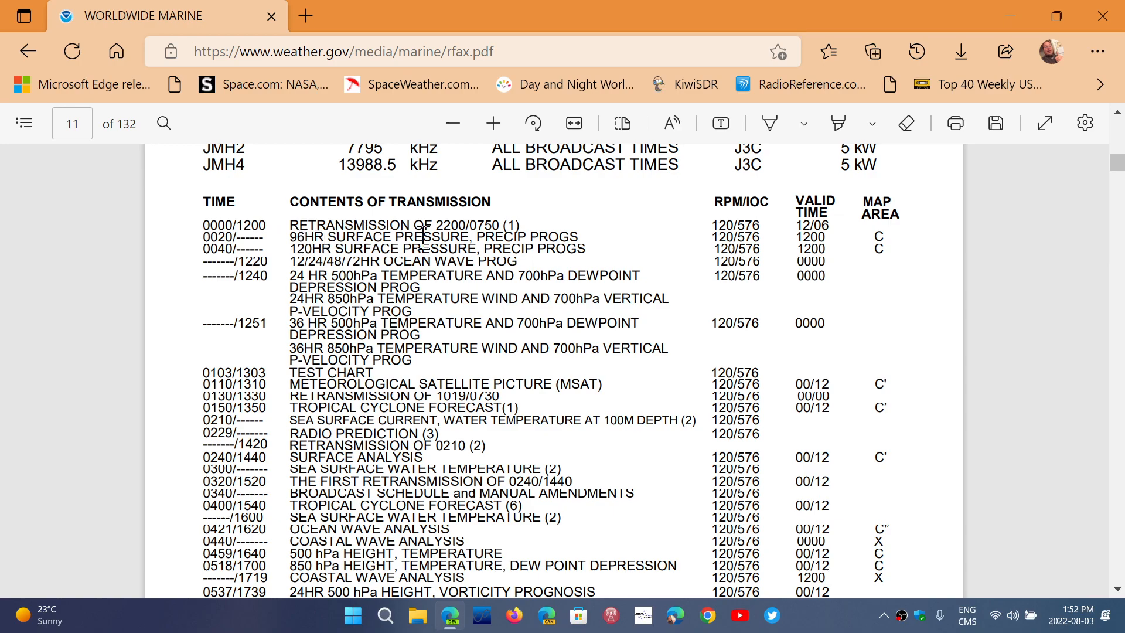
mouse_move(236, 253)
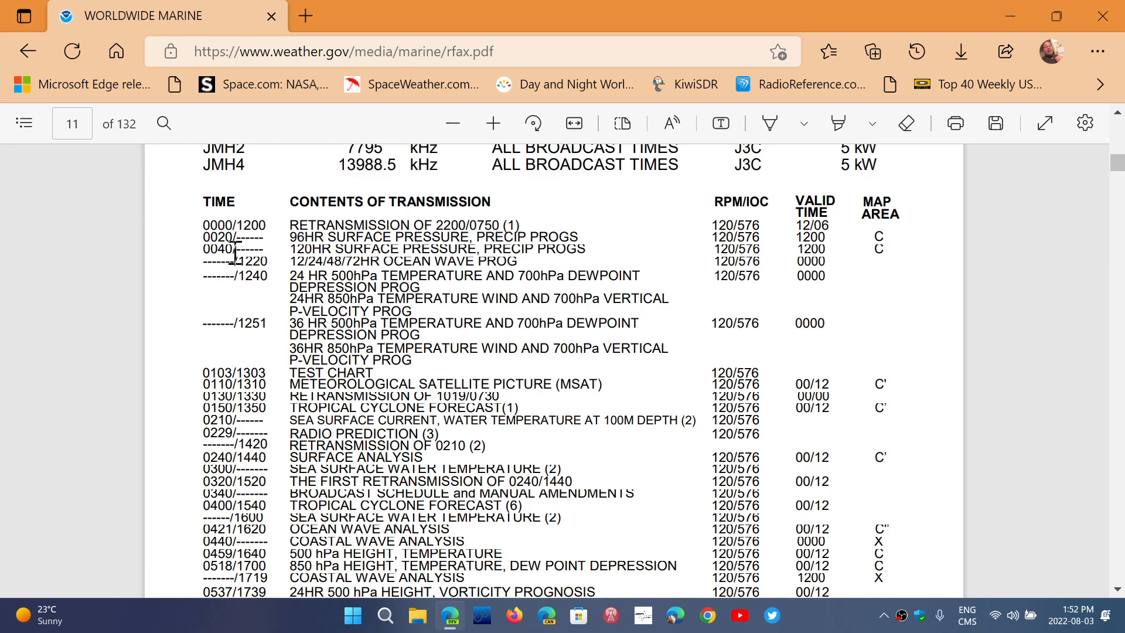
mouse_move(312, 255)
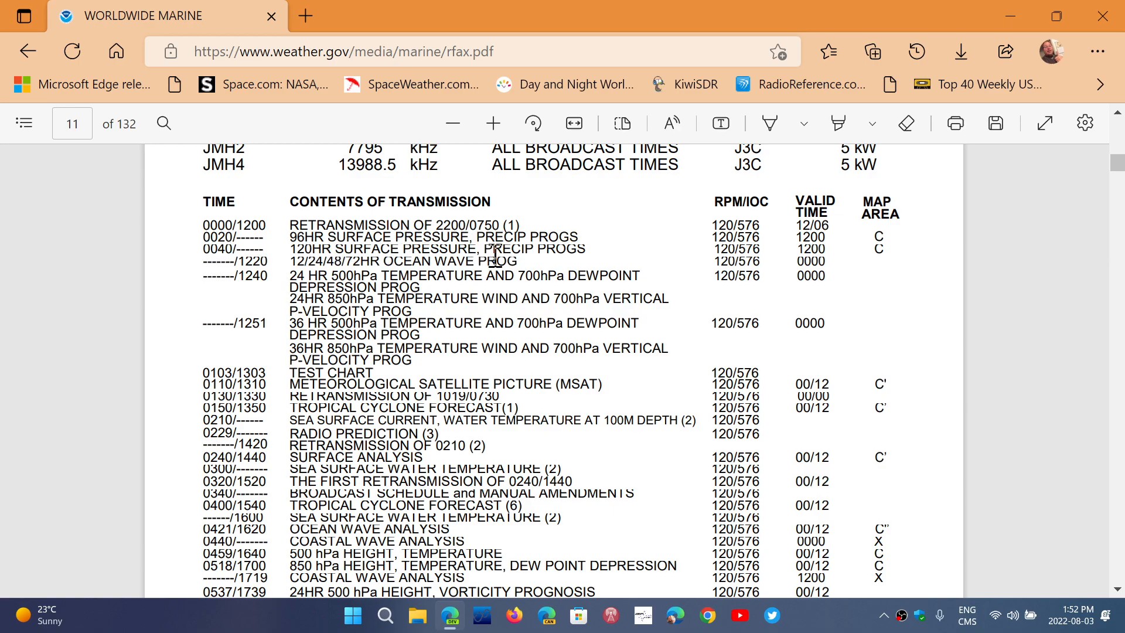
Scroll down from page 11 through the Pevek and Seoul schedules on the following pages.
scroll("down", 3)
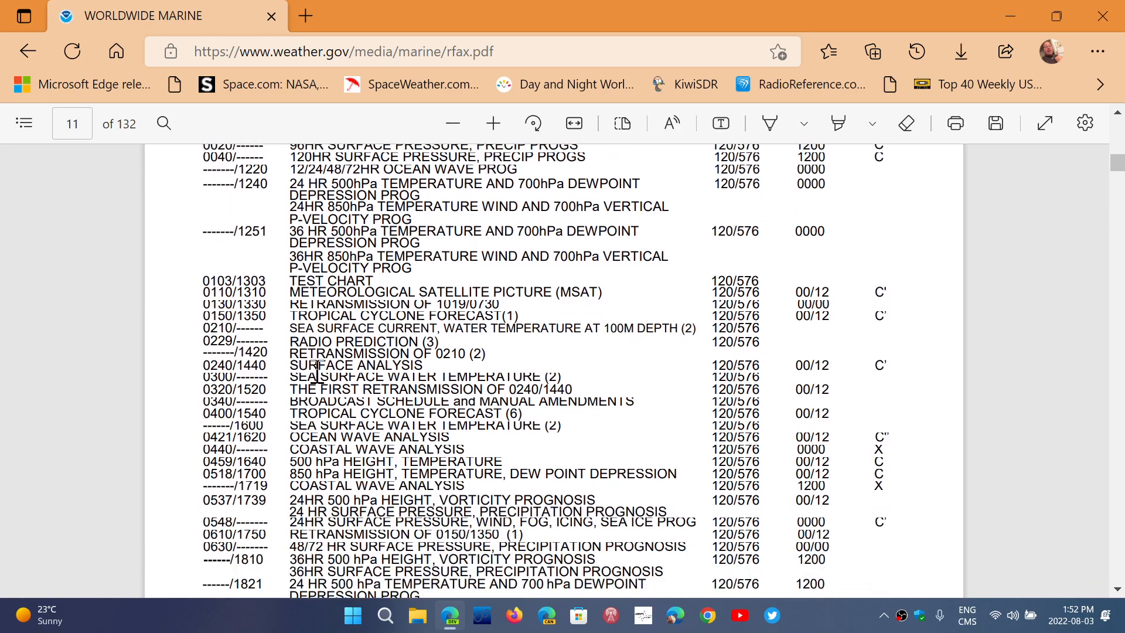
scroll("down", 3)
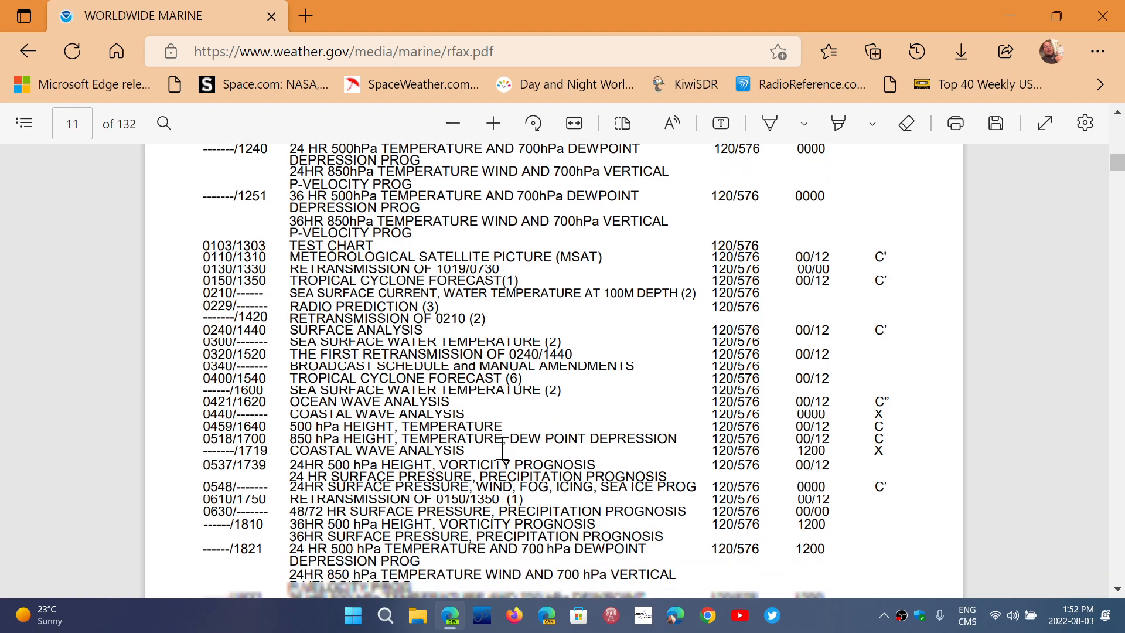
scroll("down", 3)
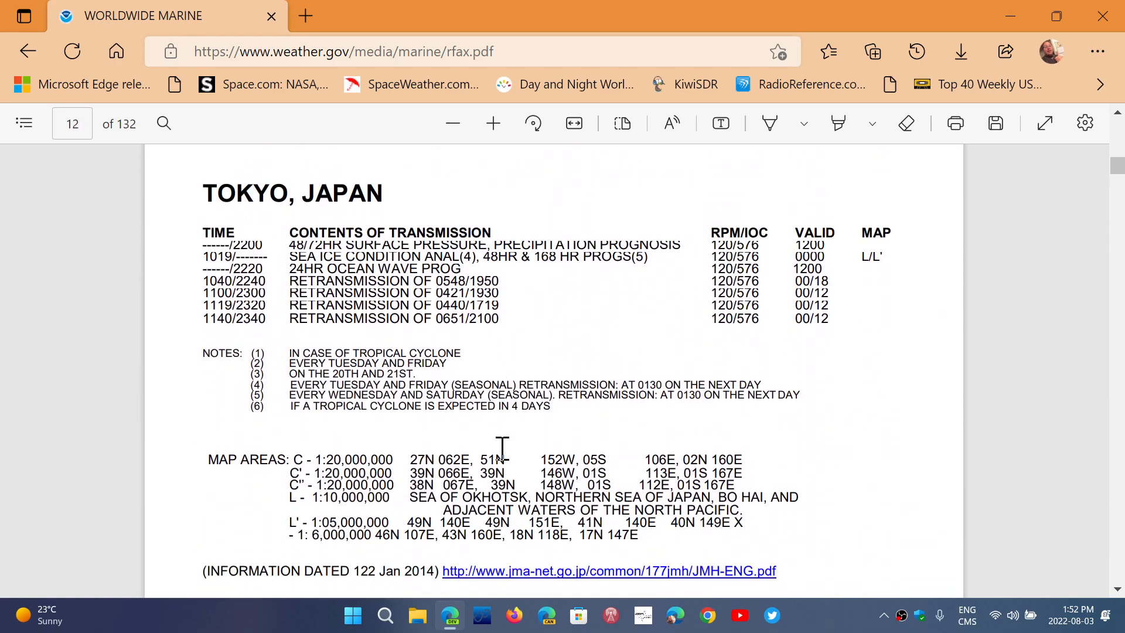
scroll("down", 3)
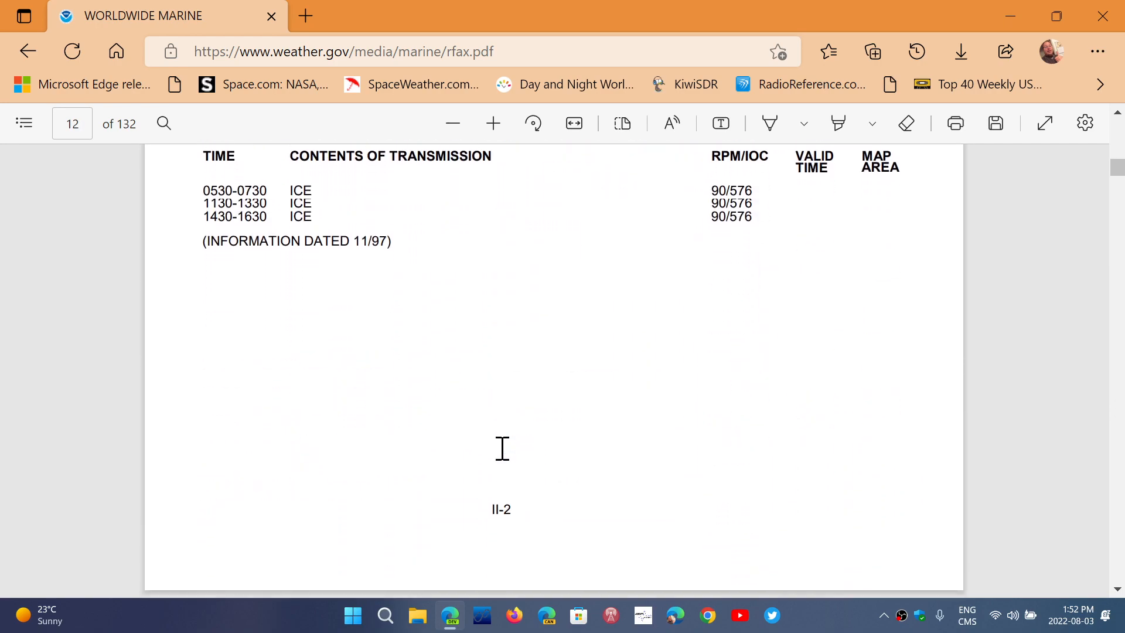
scroll("up", 3)
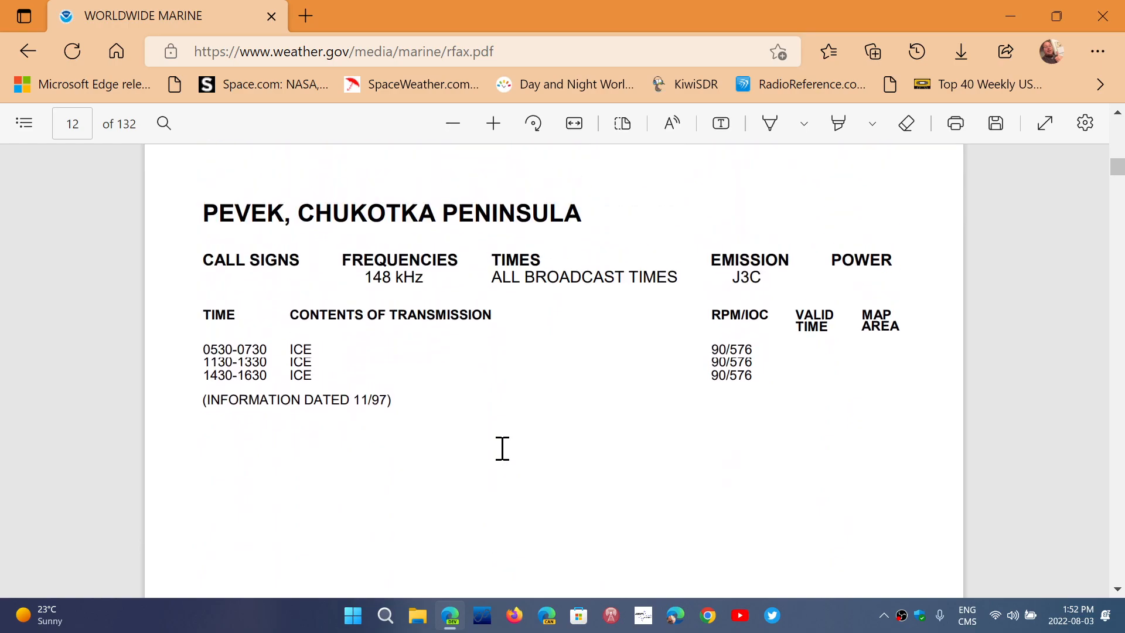
scroll("down", 3)
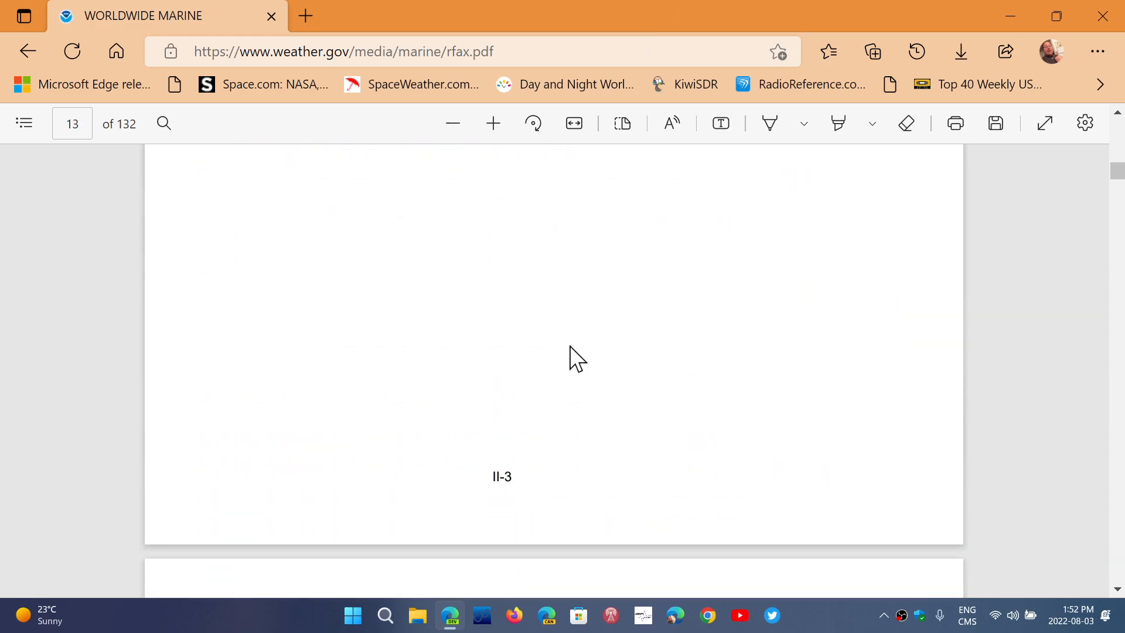
scroll("down", 3)
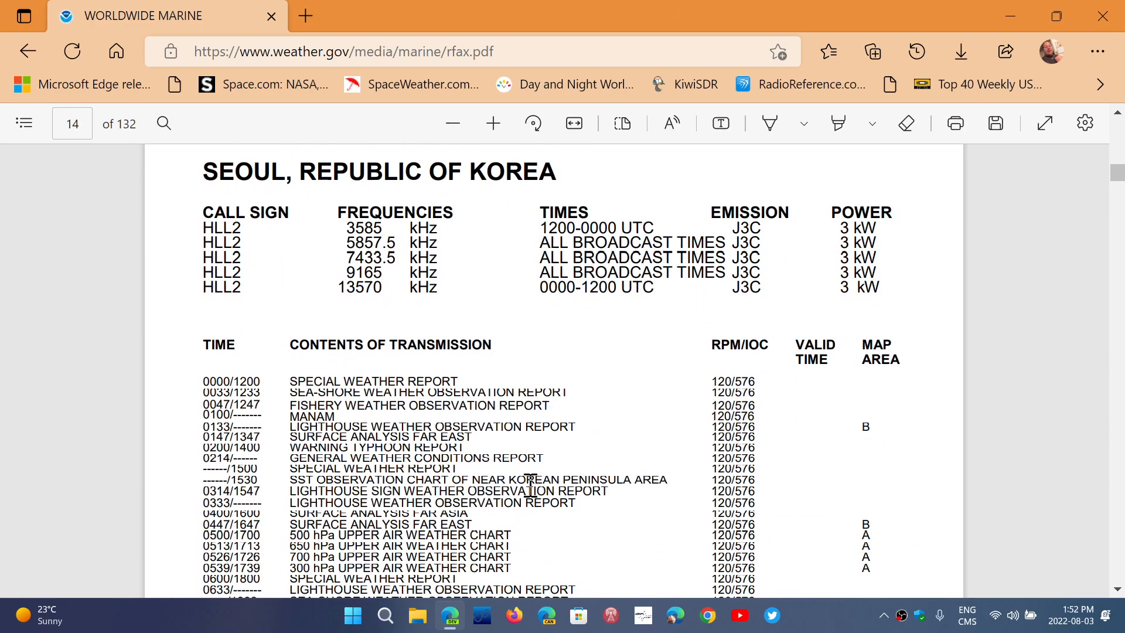
mouse_move(205, 456)
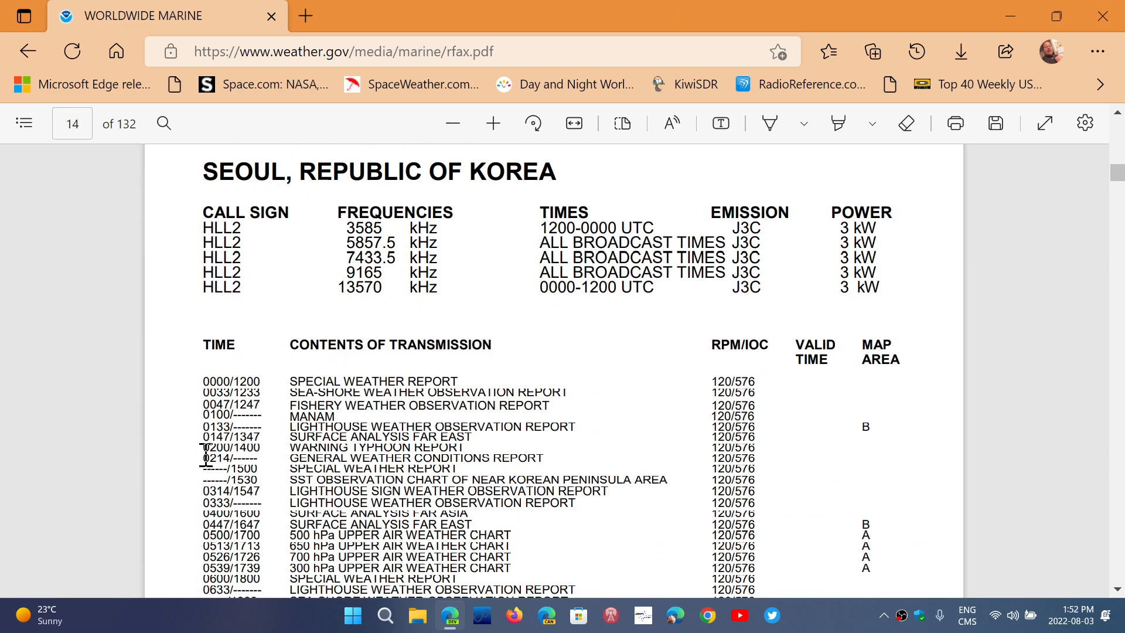
mouse_move(331, 313)
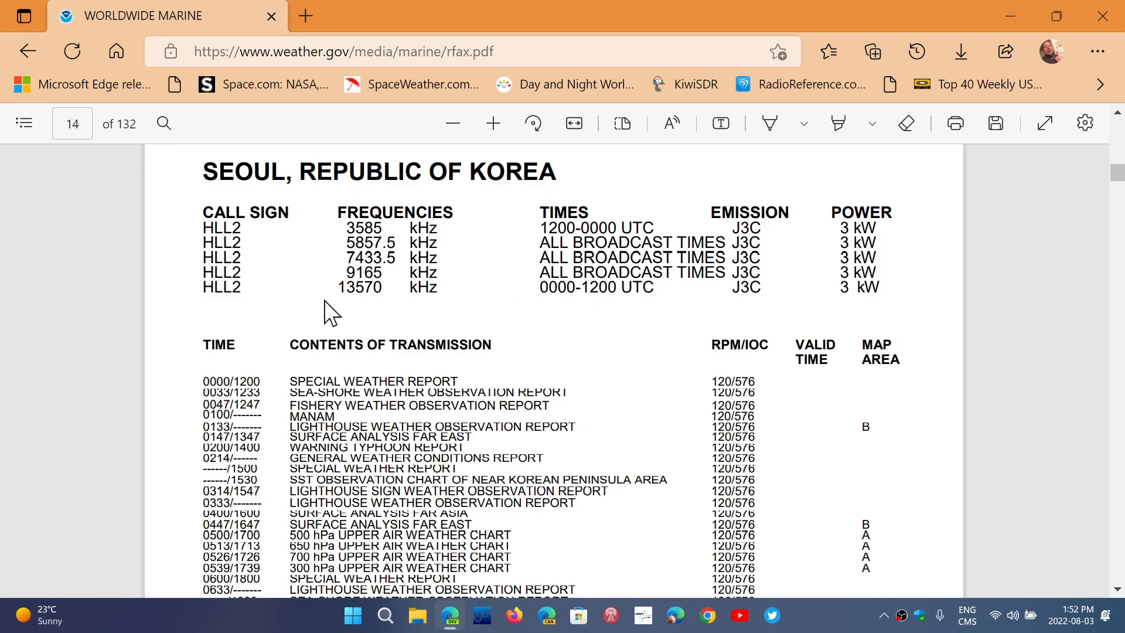
Continue past the Bangkok and Northwood (Persian Gulf) schedules to page 18's bilingual South China Sea forecast table.
scroll("down", 3)
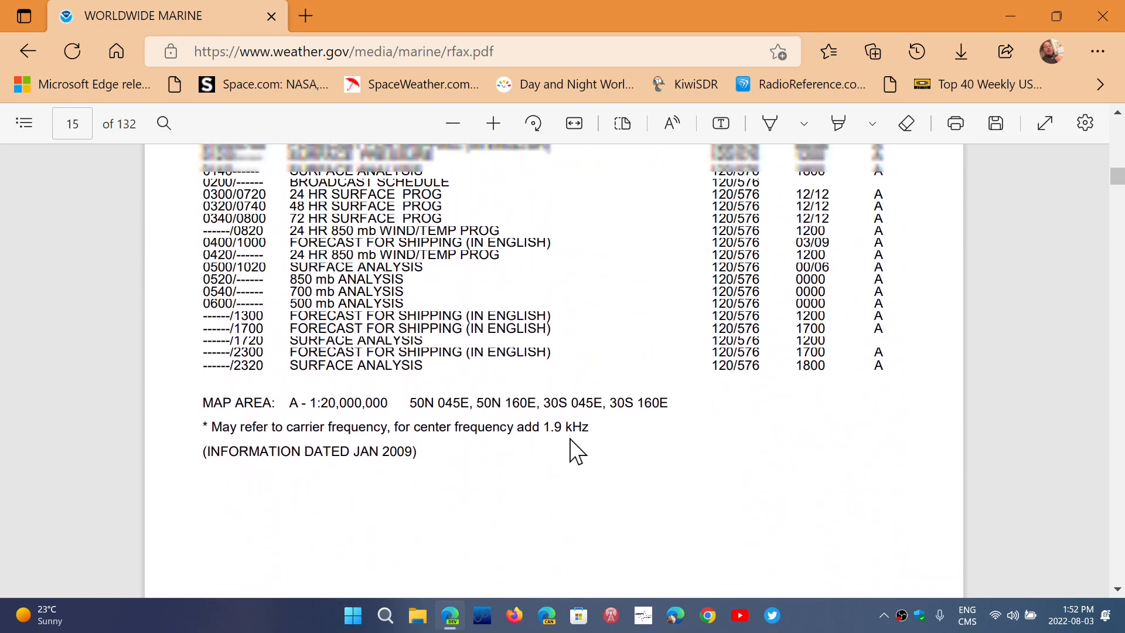
scroll("up", 3)
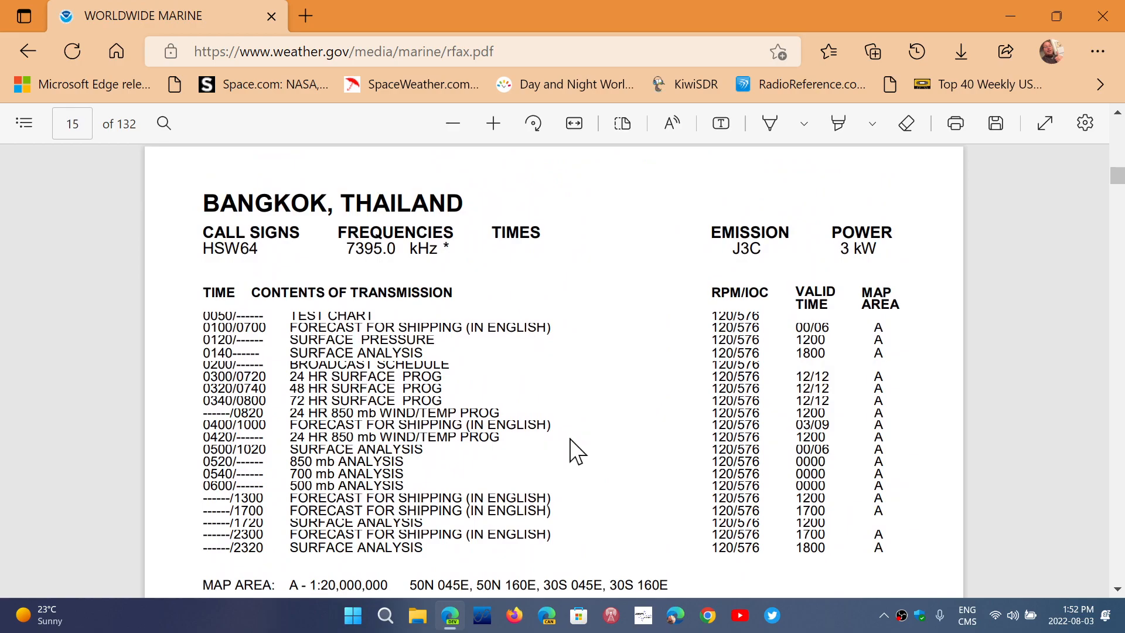
scroll("down", 3)
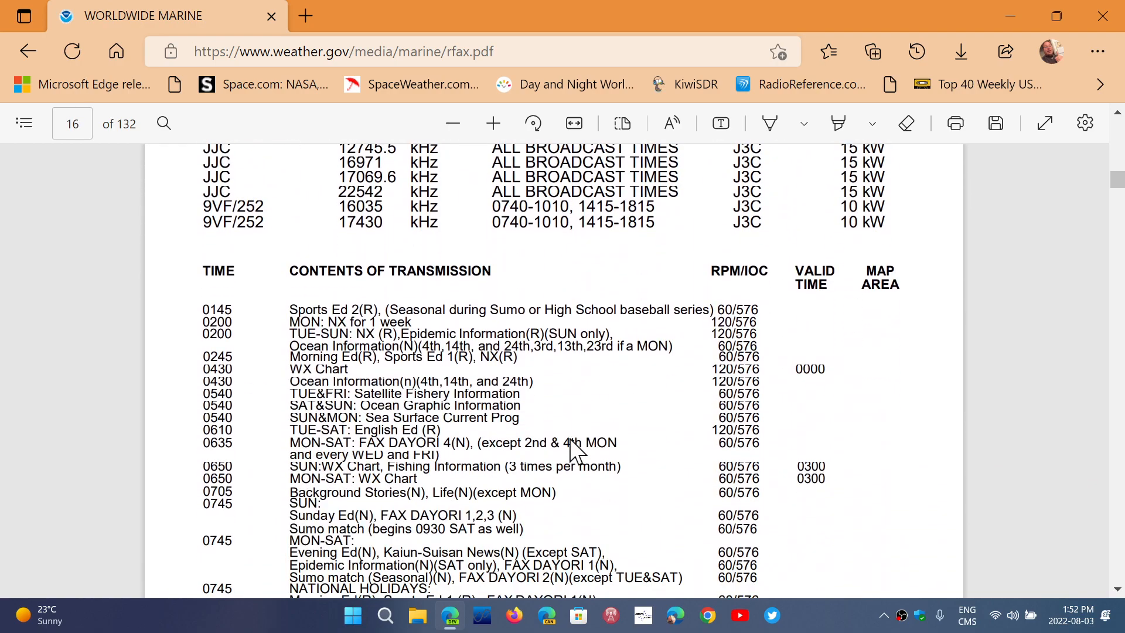
scroll("up", 3)
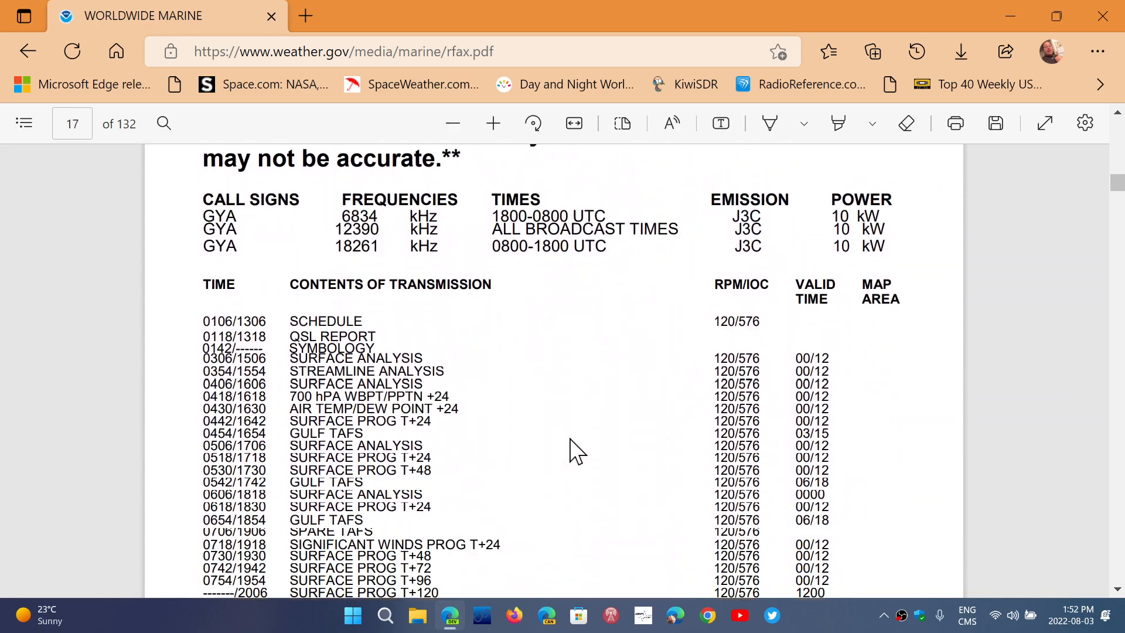
scroll("up", 3)
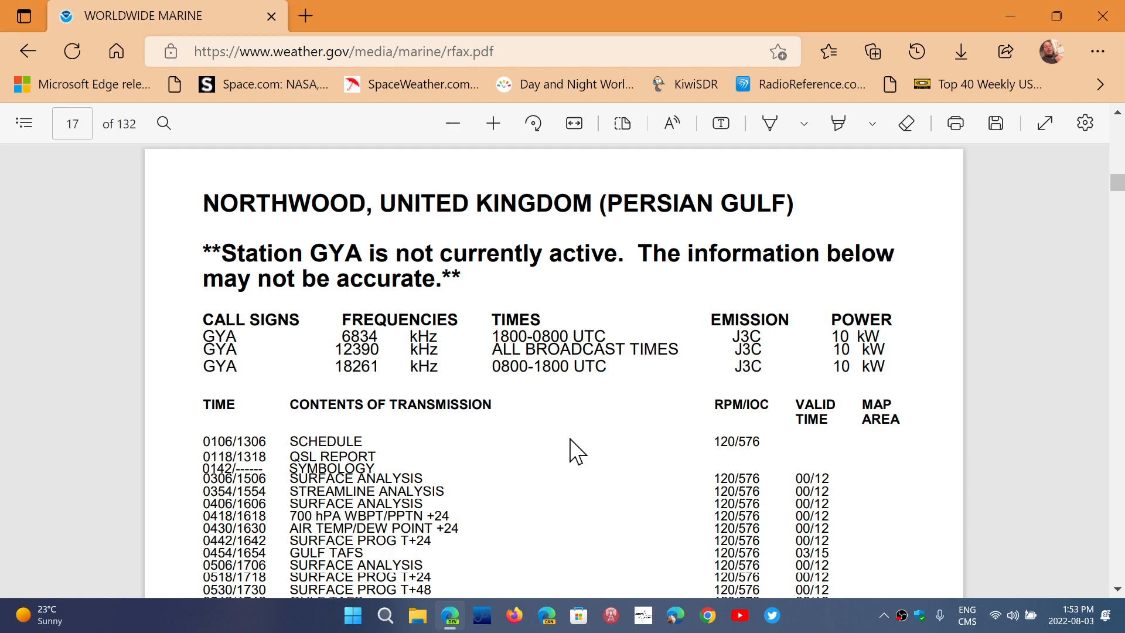
scroll("down", 3)
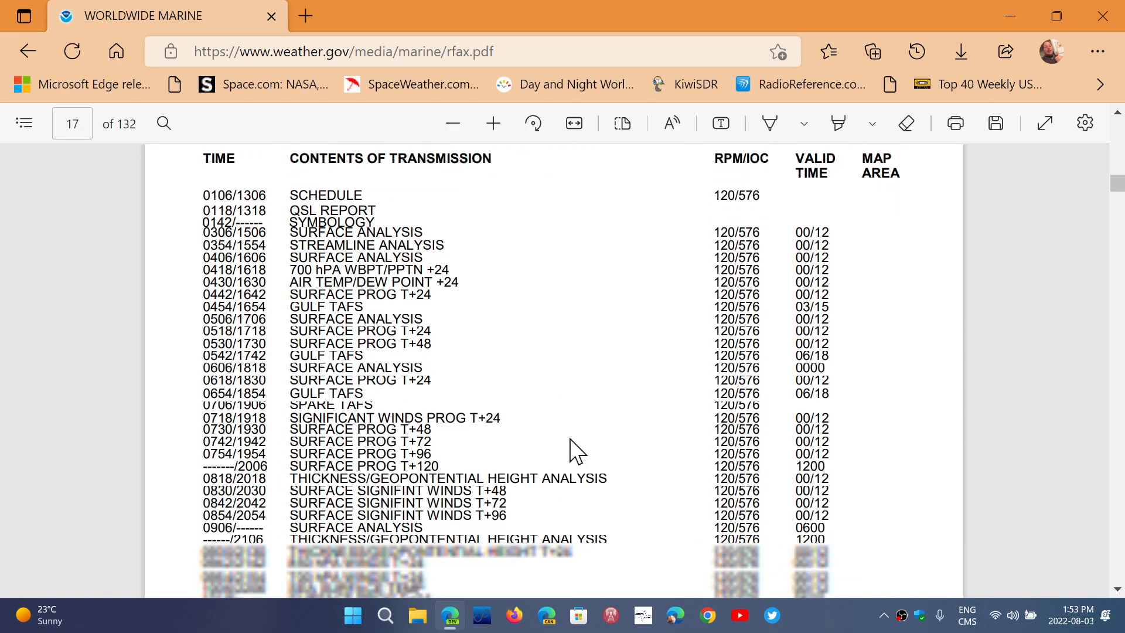
scroll("down", 3)
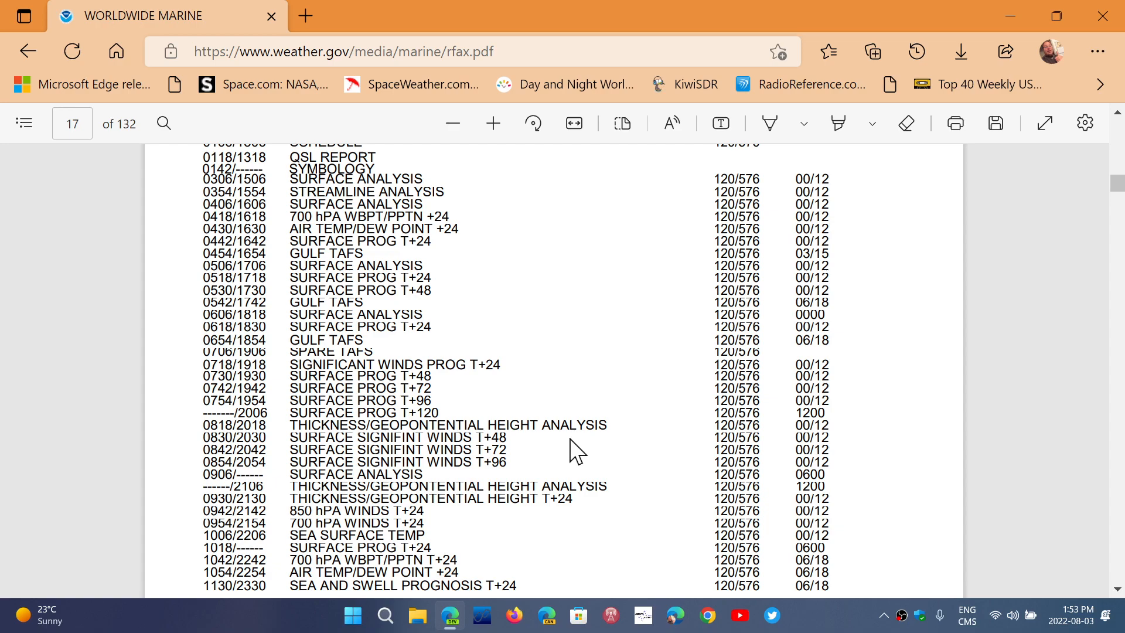
scroll("down", 3)
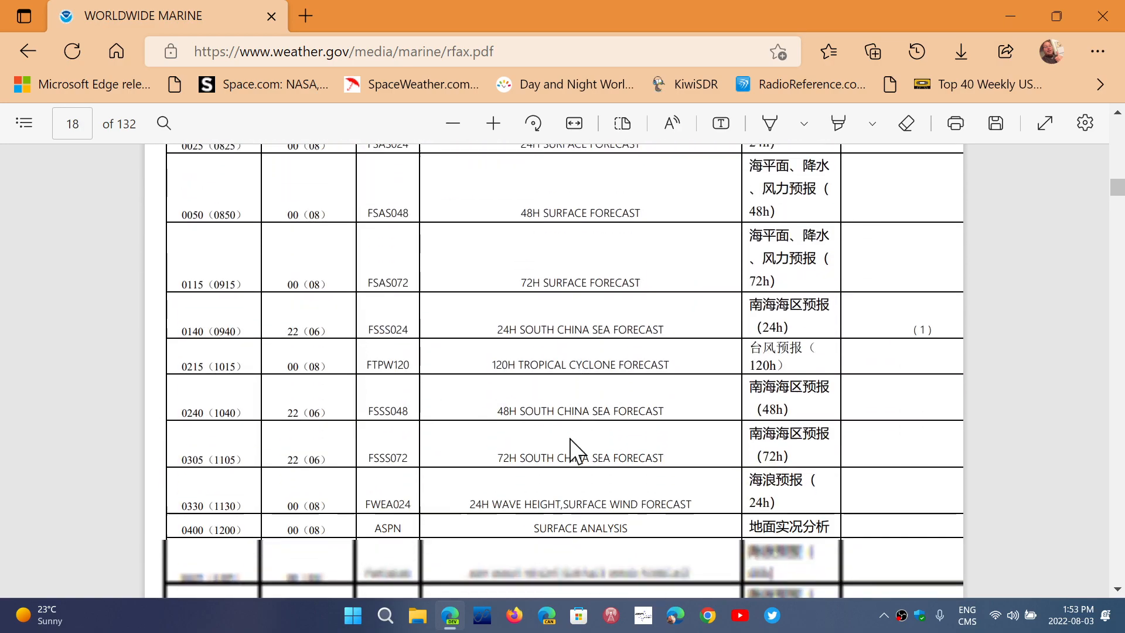
Scroll around page 31, backing up to re-read the Canadian and Pt. Reyes schedules.
scroll("down", 3)
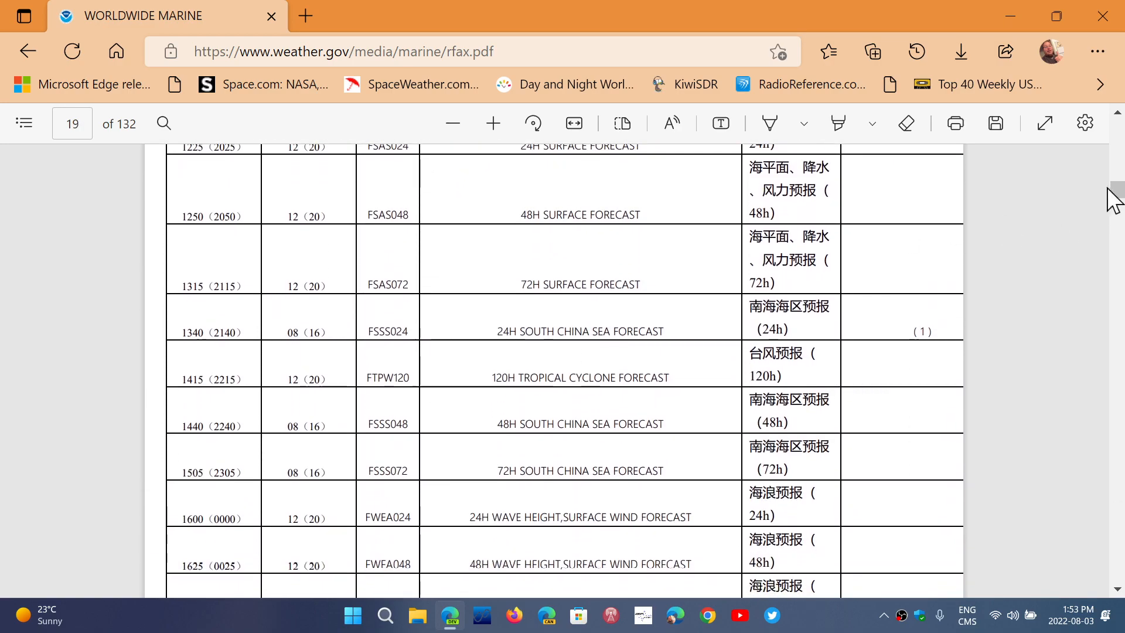
scroll("down", 3)
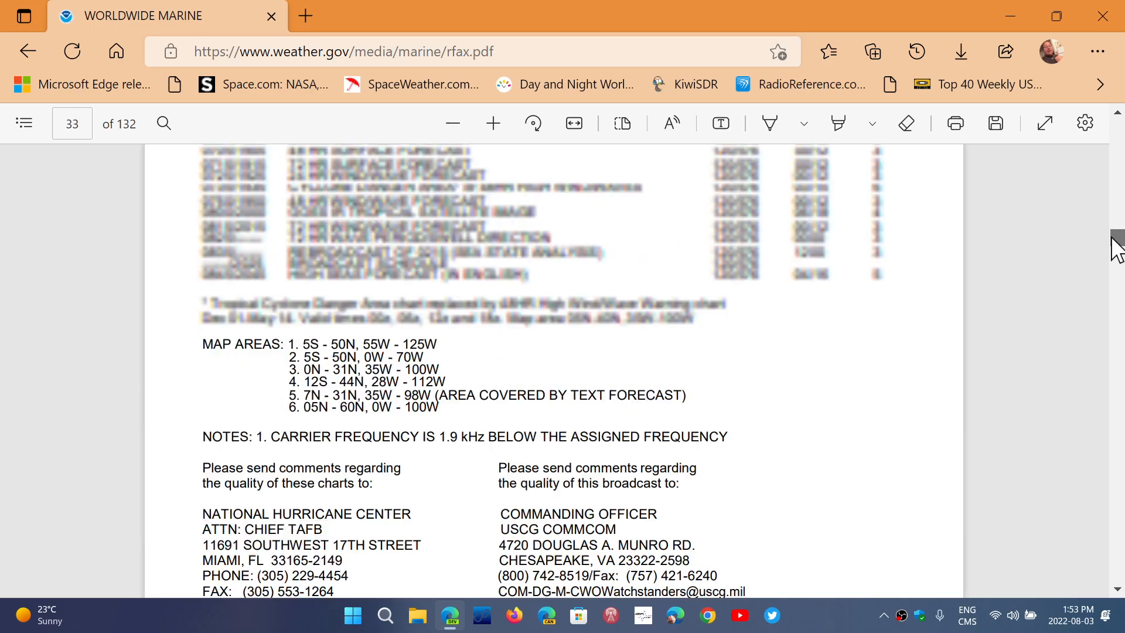
scroll("down", 3)
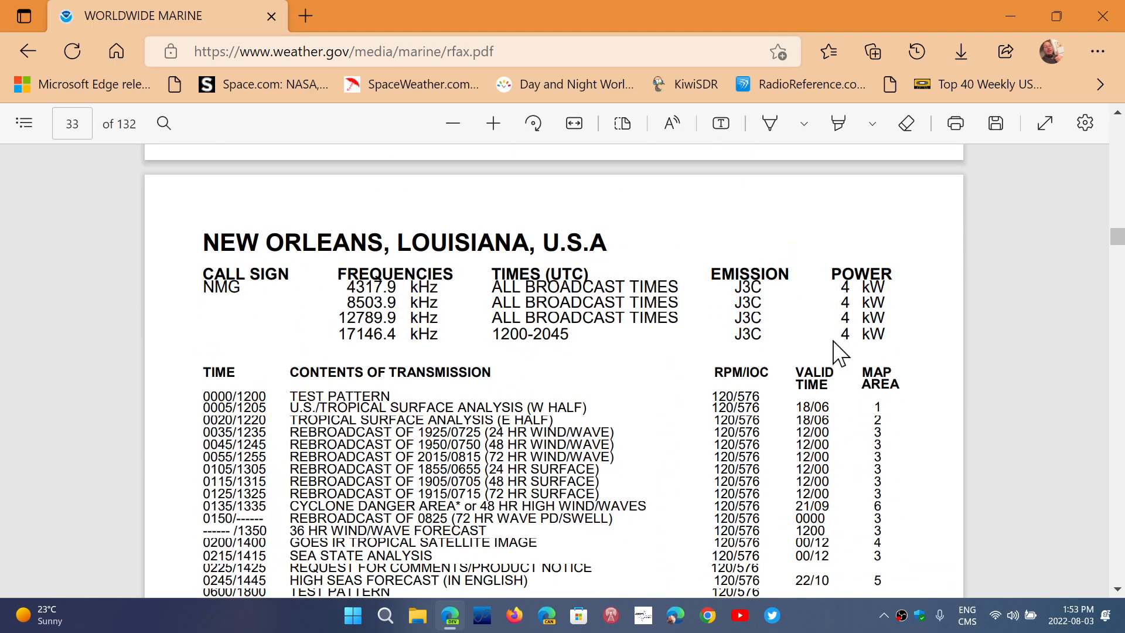
scroll("up", 3)
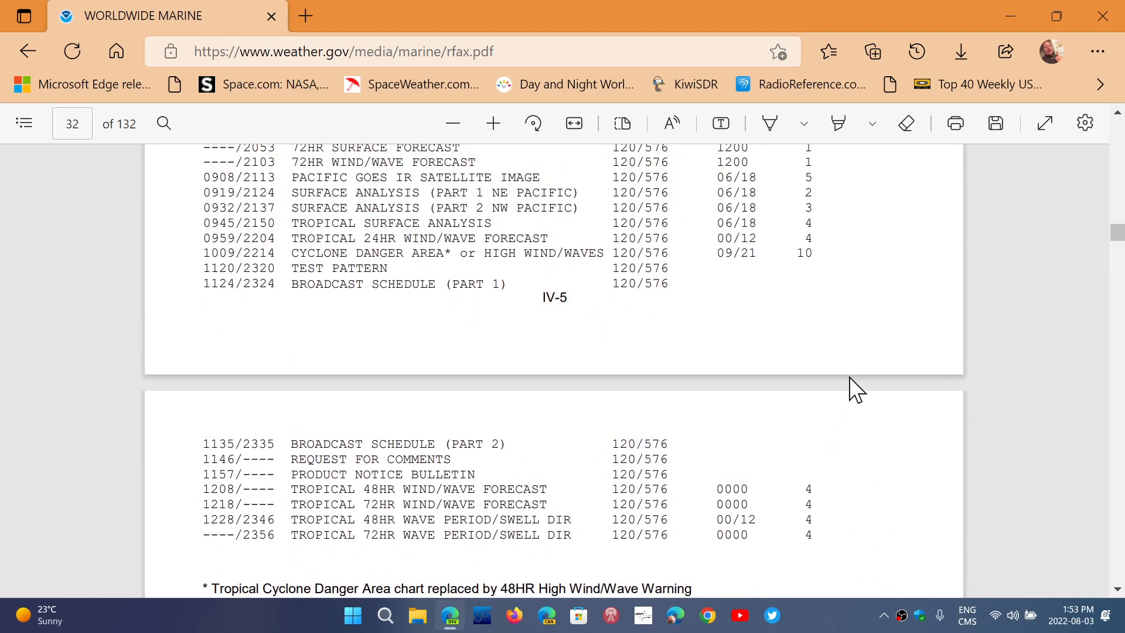
scroll("up", 3)
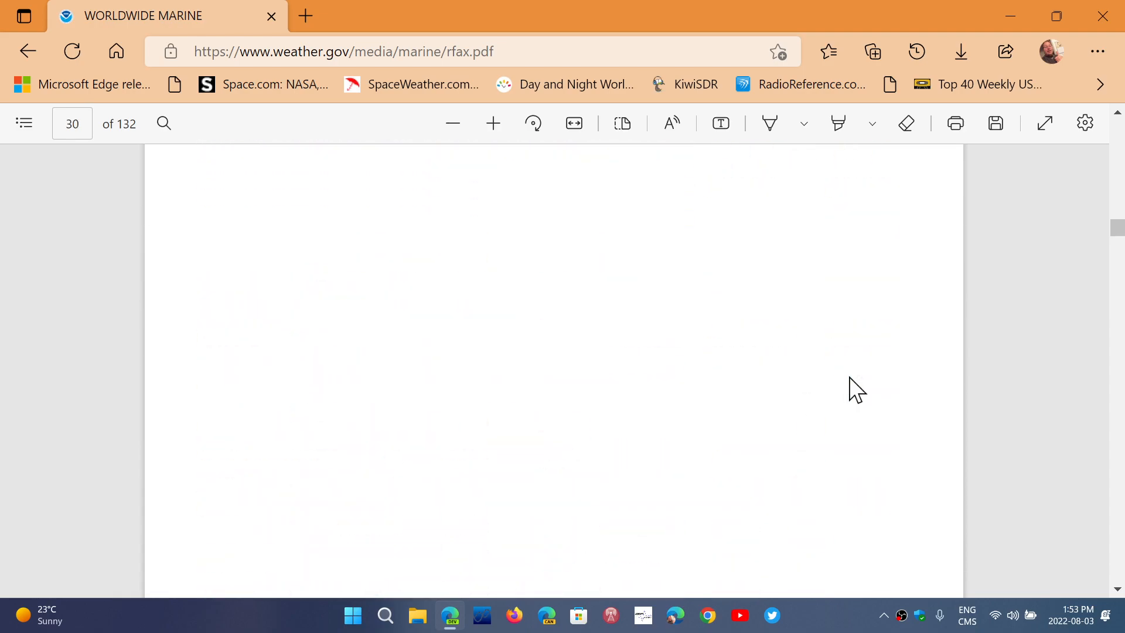
scroll("up", 3)
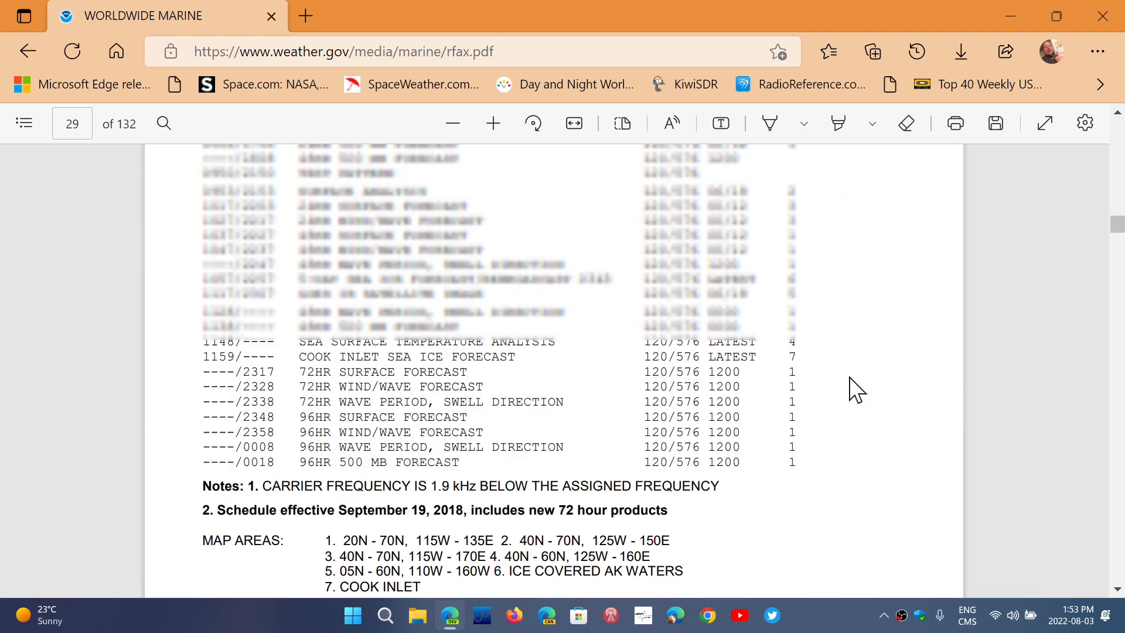
scroll("up", 3)
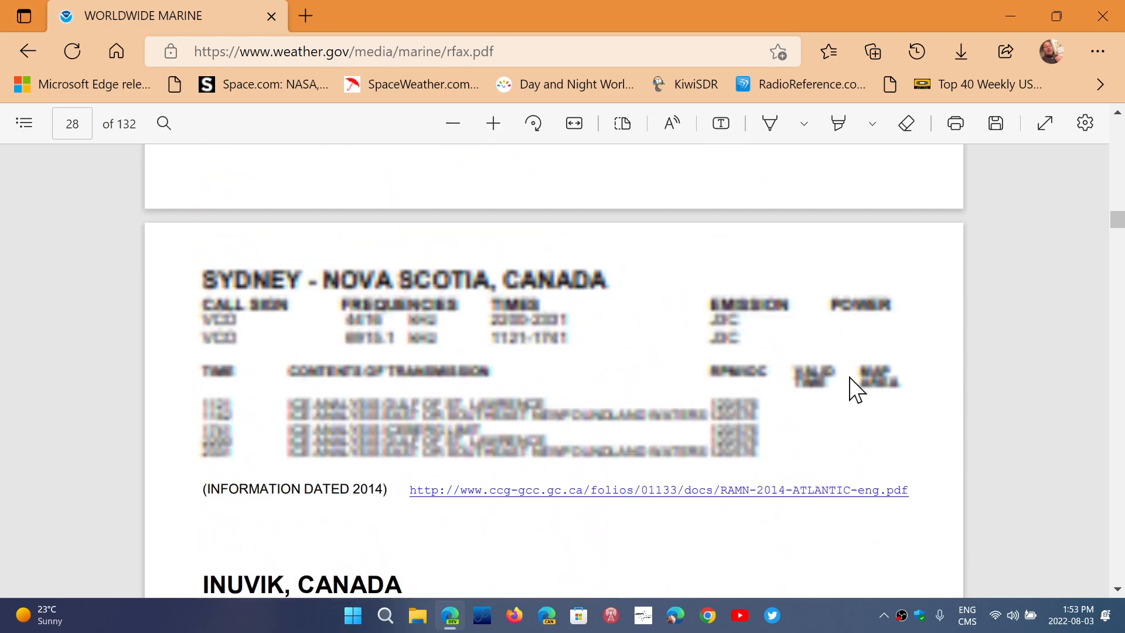
scroll("up", 3)
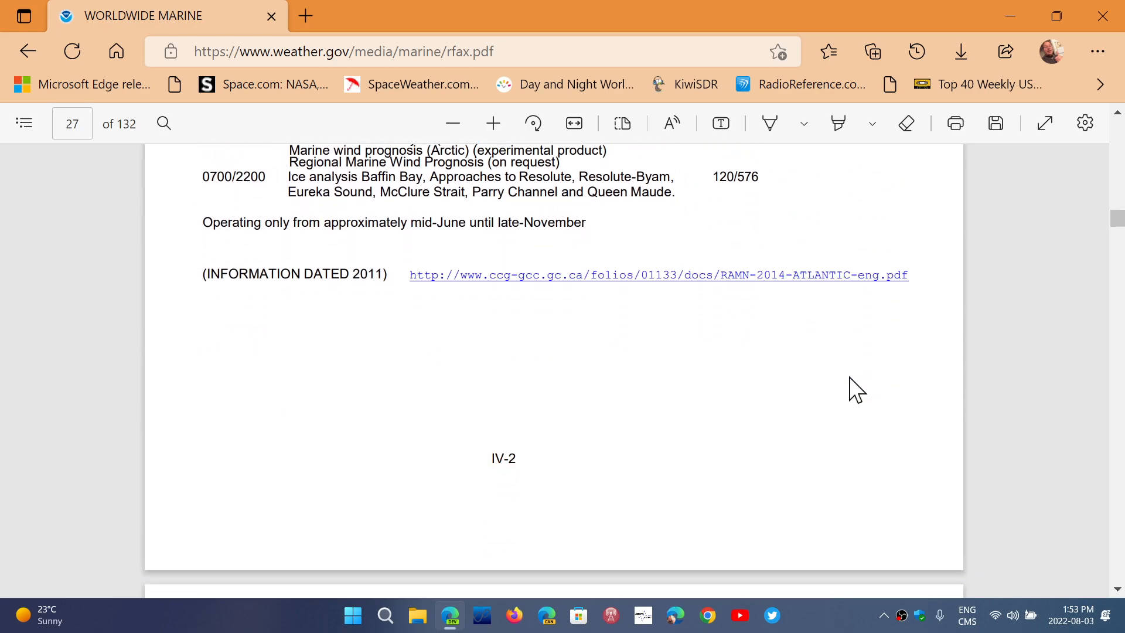
Scroll down past the New Orleans schedule to the Boston, Massachusetts NMF schedule on page 35.
scroll("down", 3)
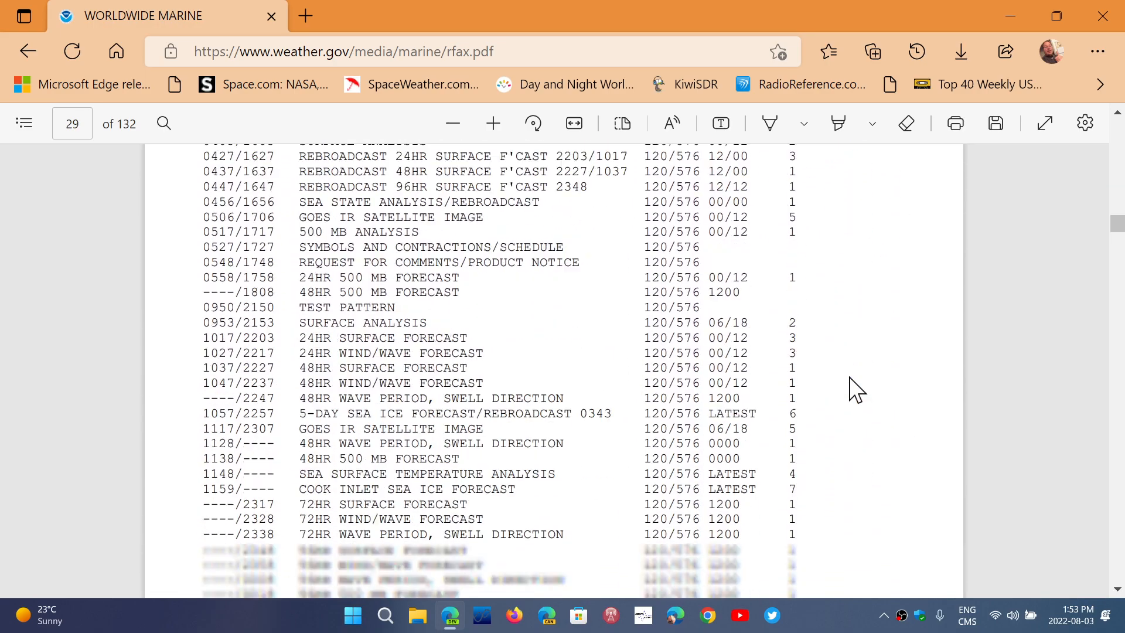
scroll("down", 3)
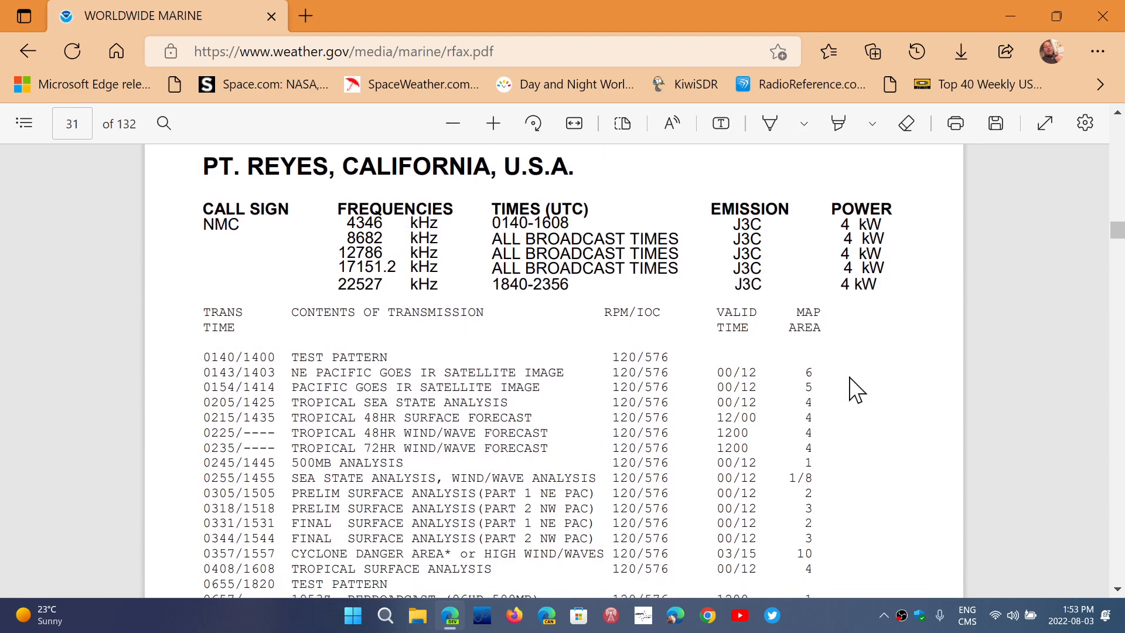
scroll("down", 3)
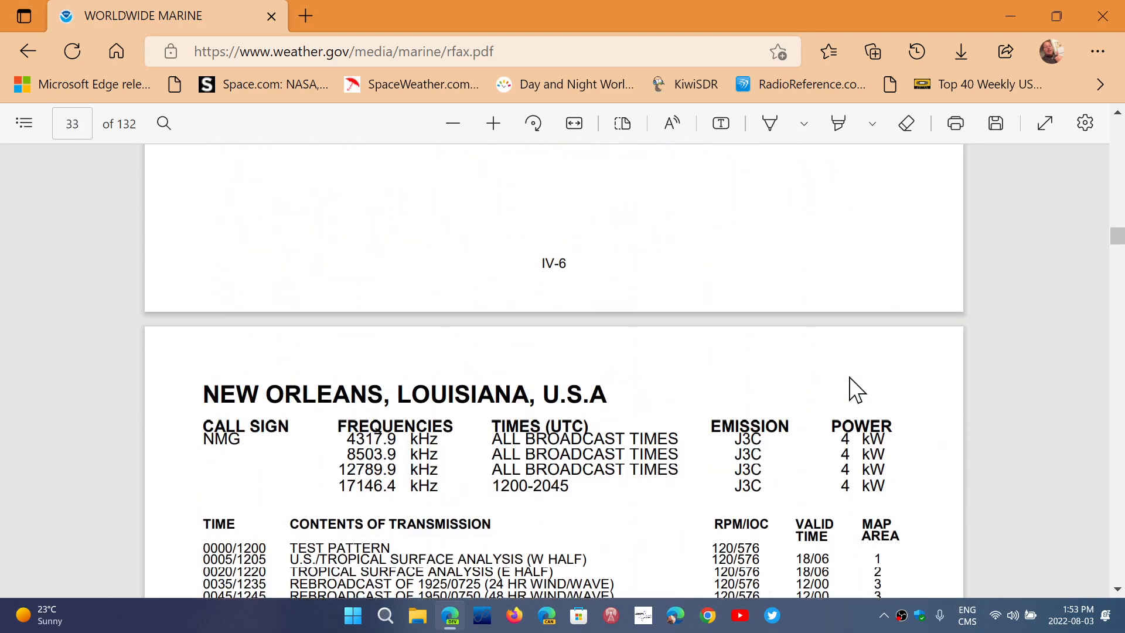
scroll("down", 3)
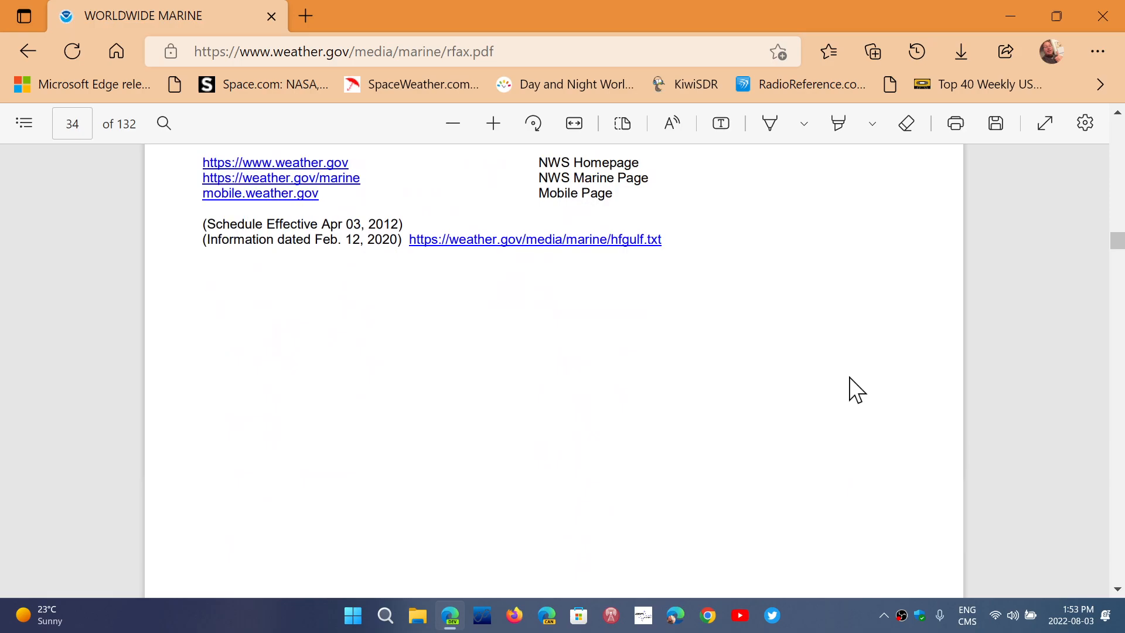
scroll("down", 3)
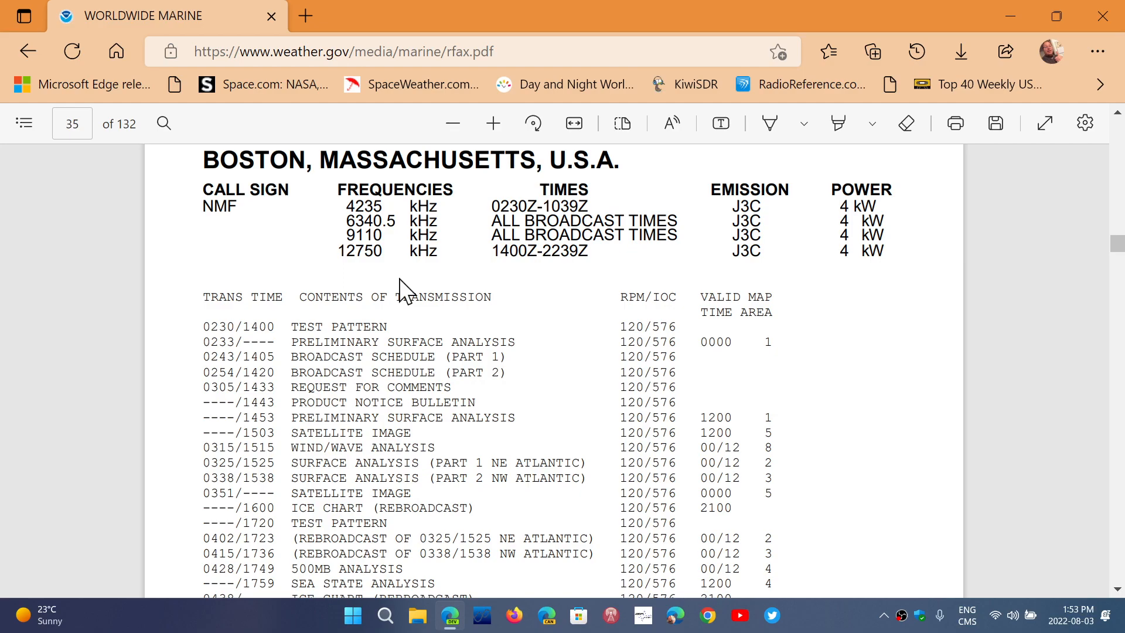
mouse_move(334, 239)
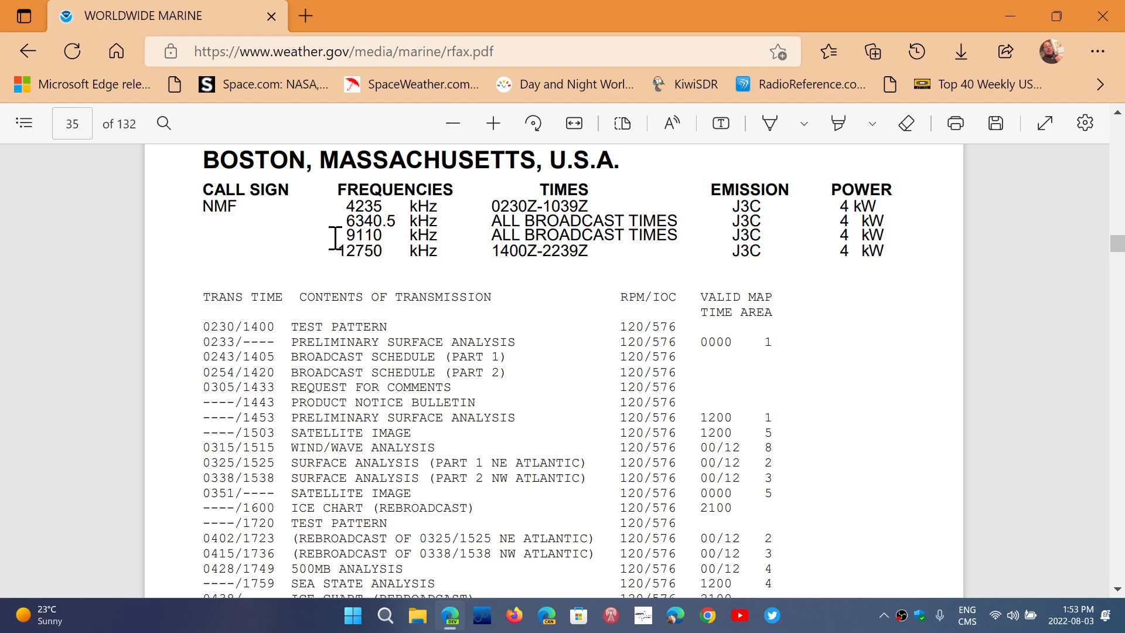
mouse_move(391, 235)
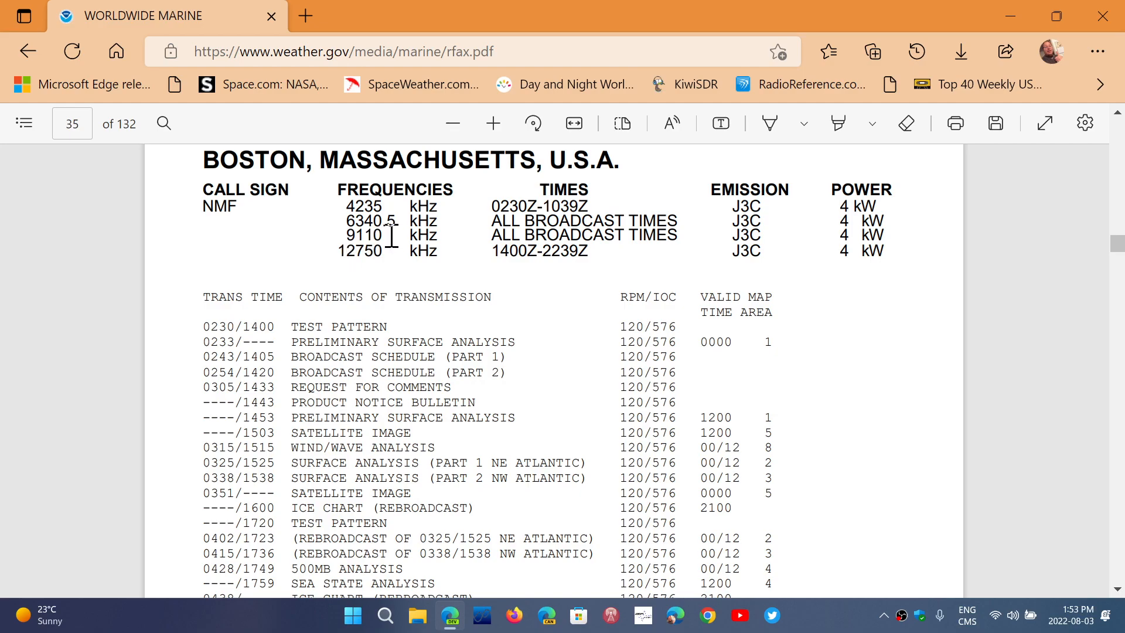
mouse_move(394, 267)
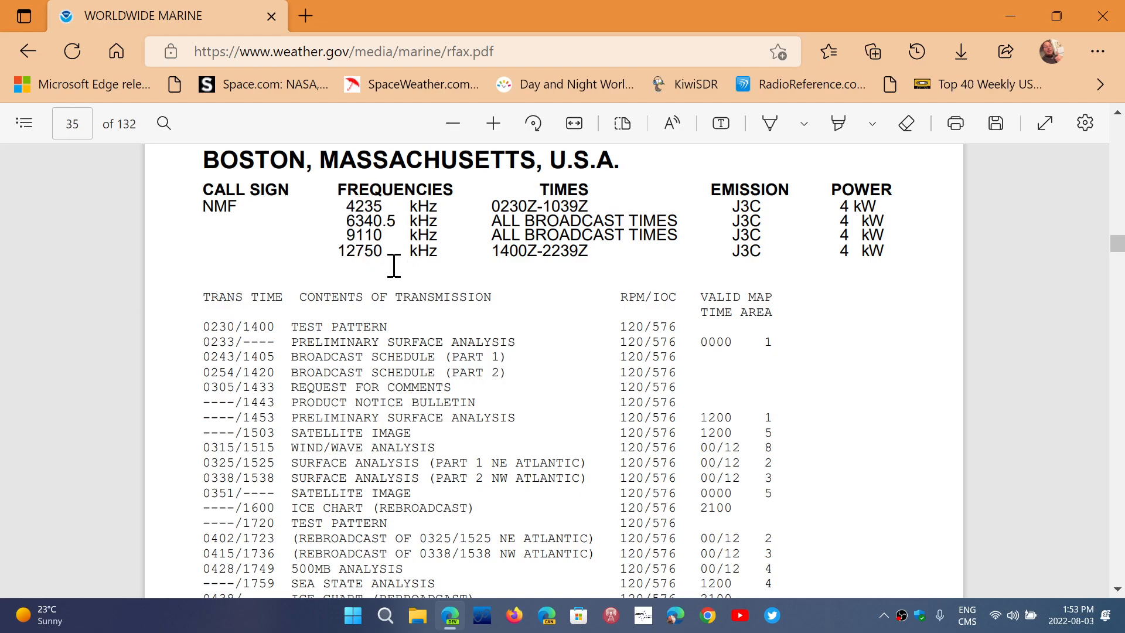
mouse_move(338, 250)
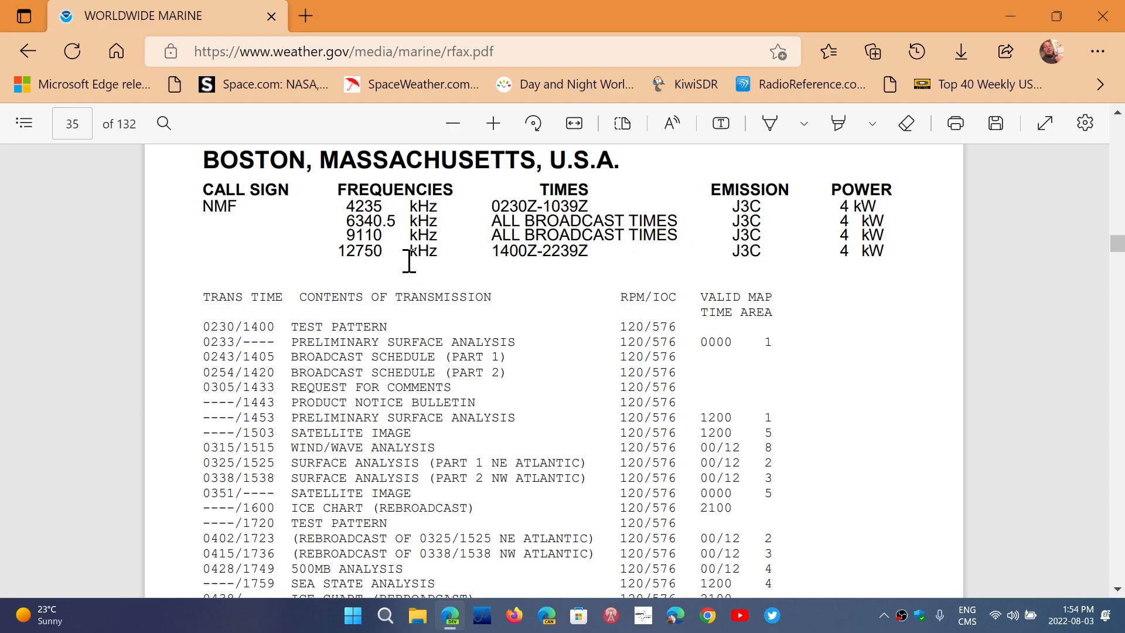
mouse_move(556, 332)
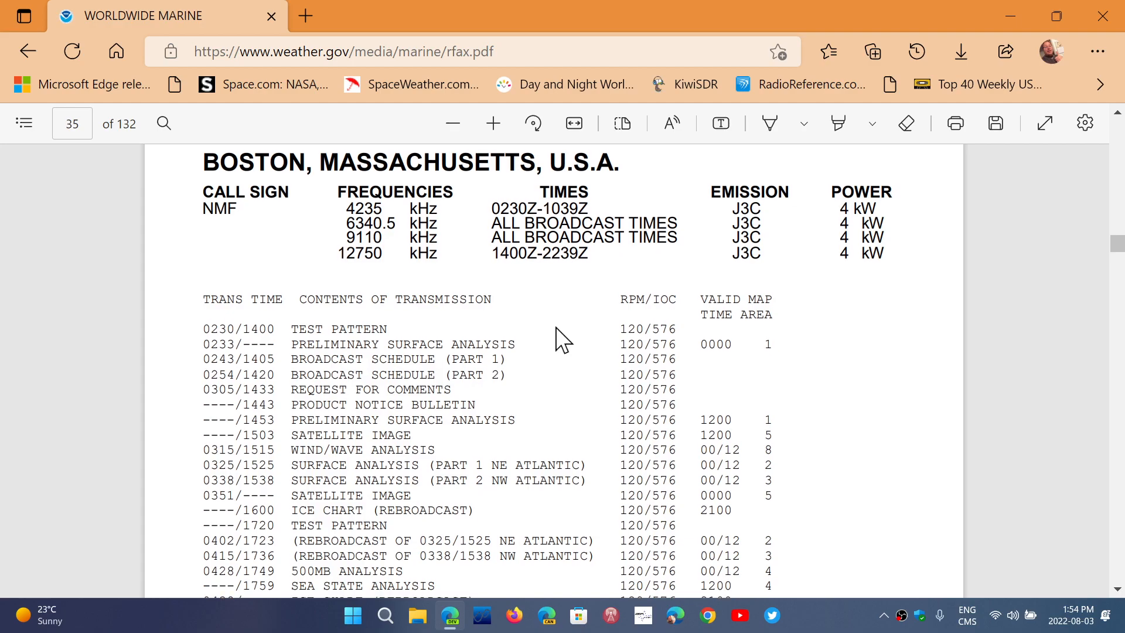
Scroll down page 35 to show the Boston NMF transmission contents list through the 0755 preliminary surface analysis entry.
scroll("down", 3)
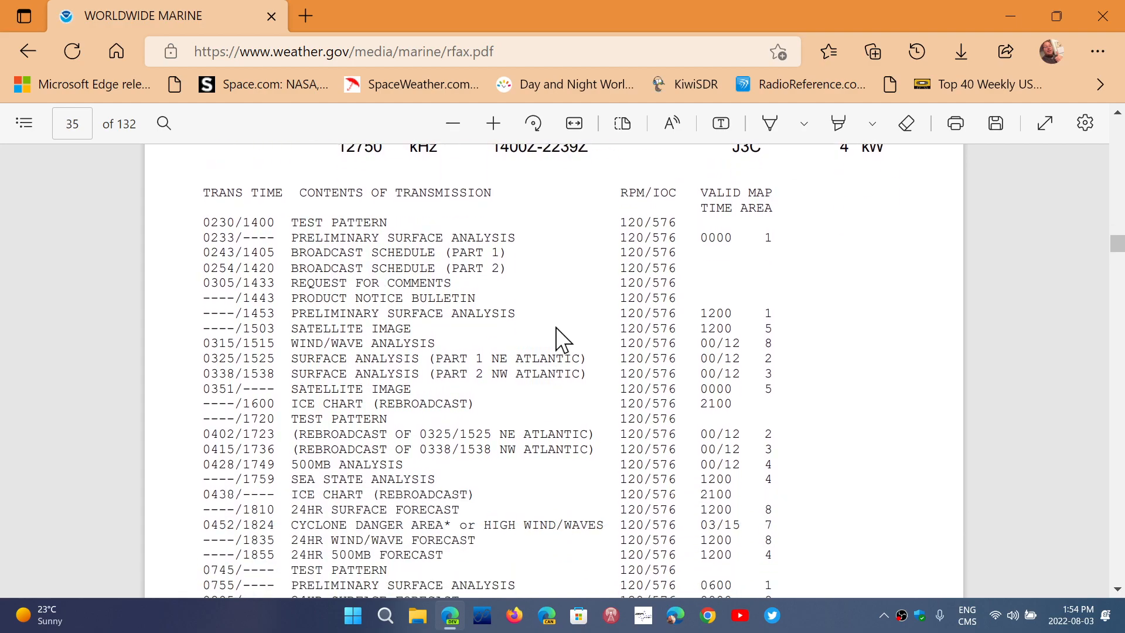
mouse_move(358, 314)
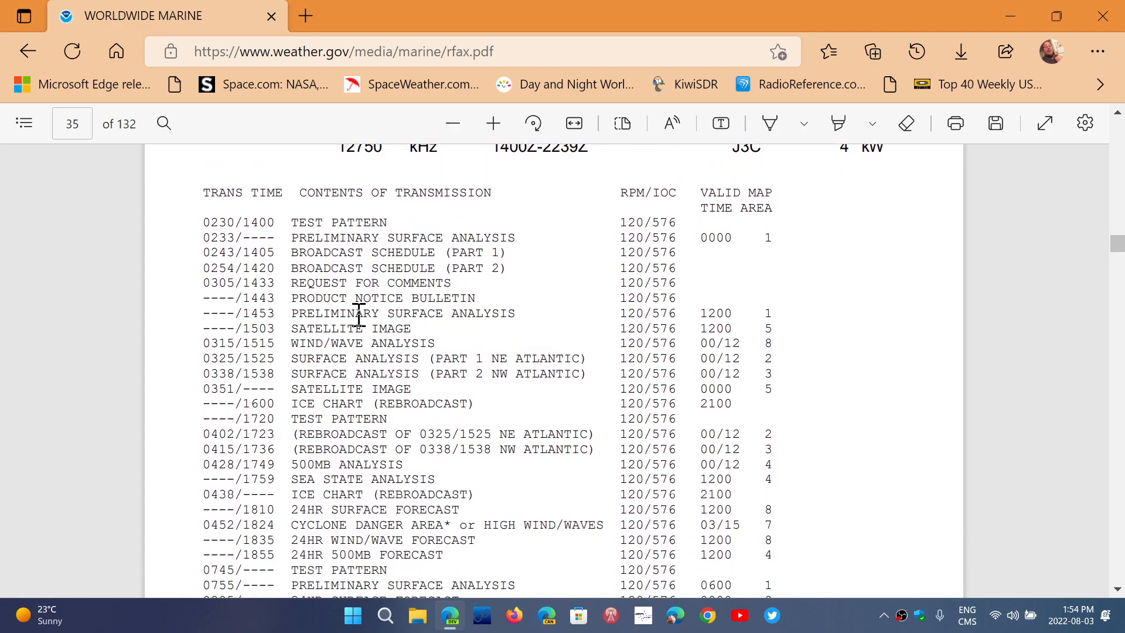
Scroll further down page 35 to reveal Boston NMF entries through the 0825 24hr 500MB forecast.
scroll("down", 3)
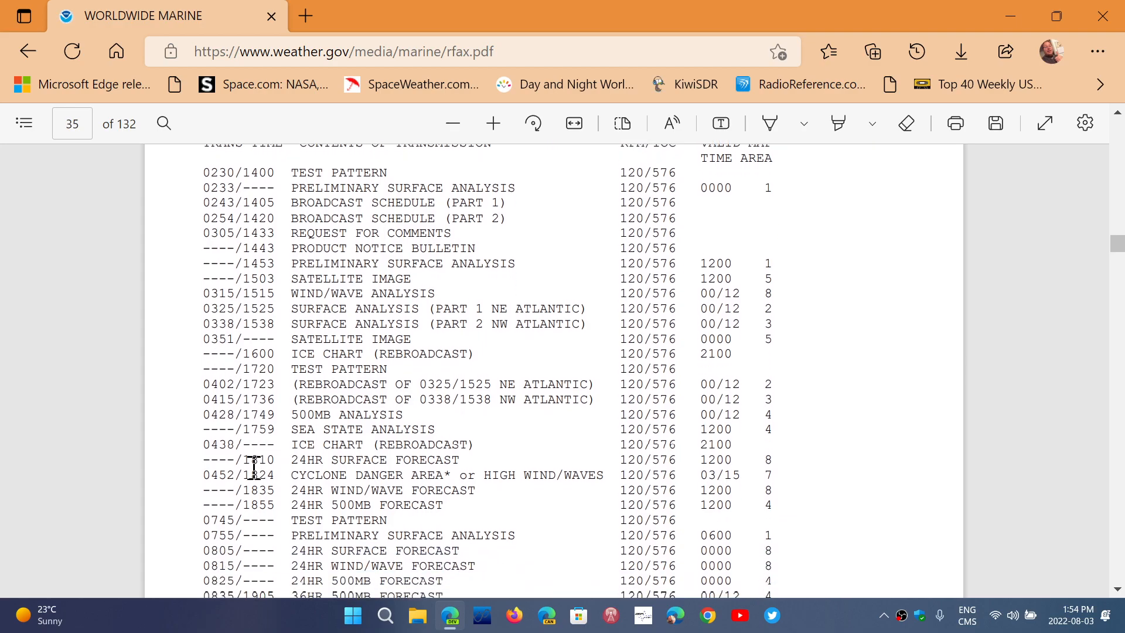
mouse_move(280, 406)
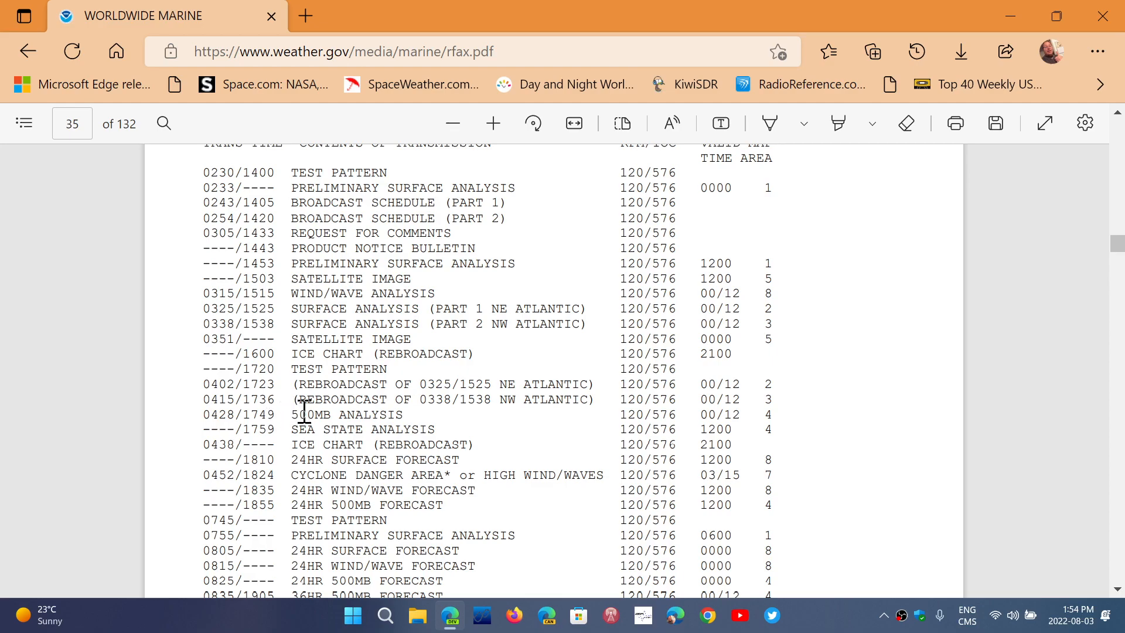
mouse_move(393, 419)
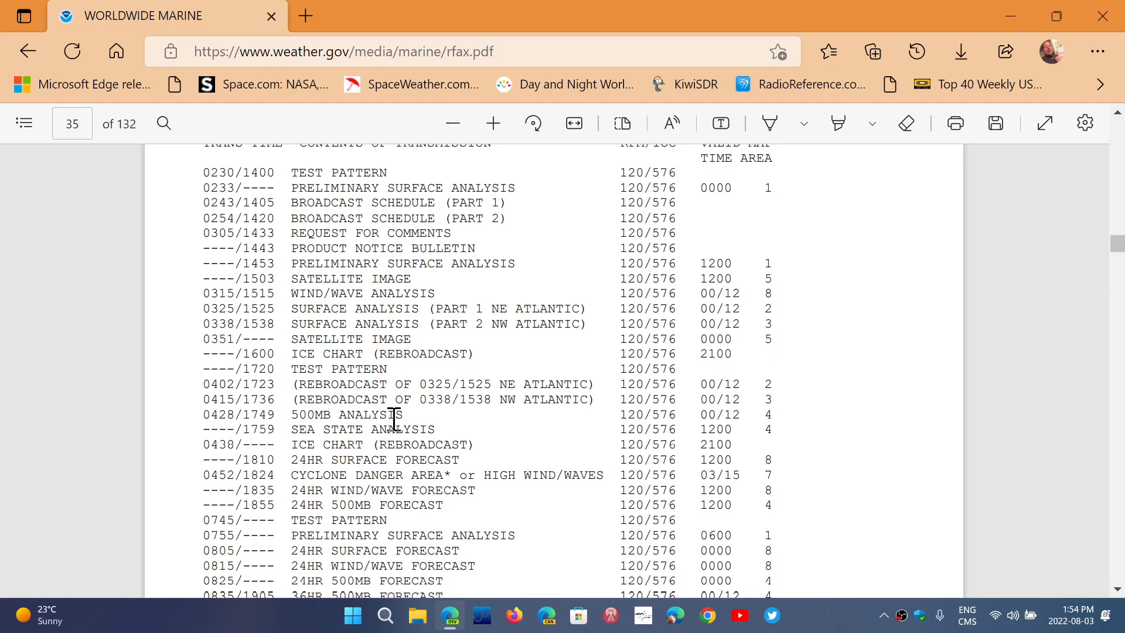
mouse_move(425, 418)
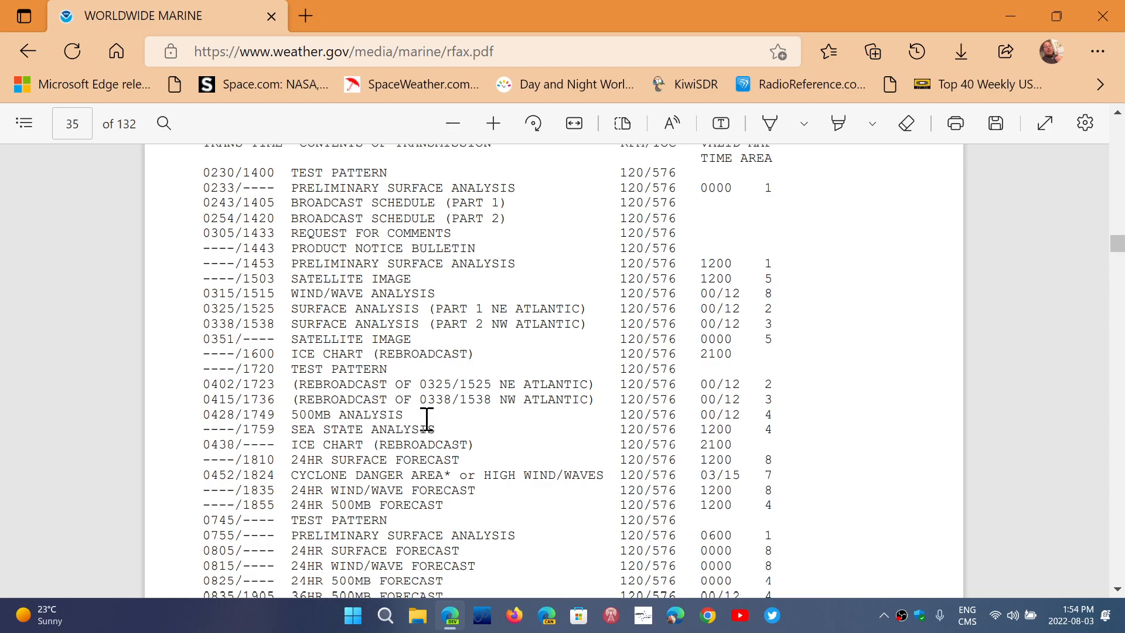
mouse_move(448, 394)
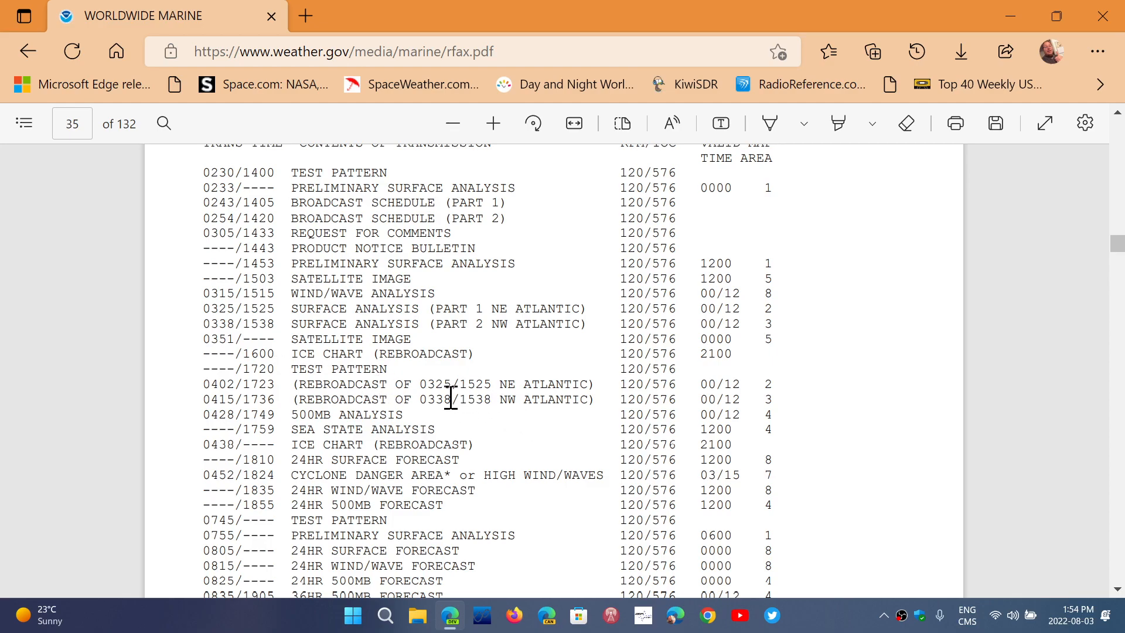
mouse_move(312, 400)
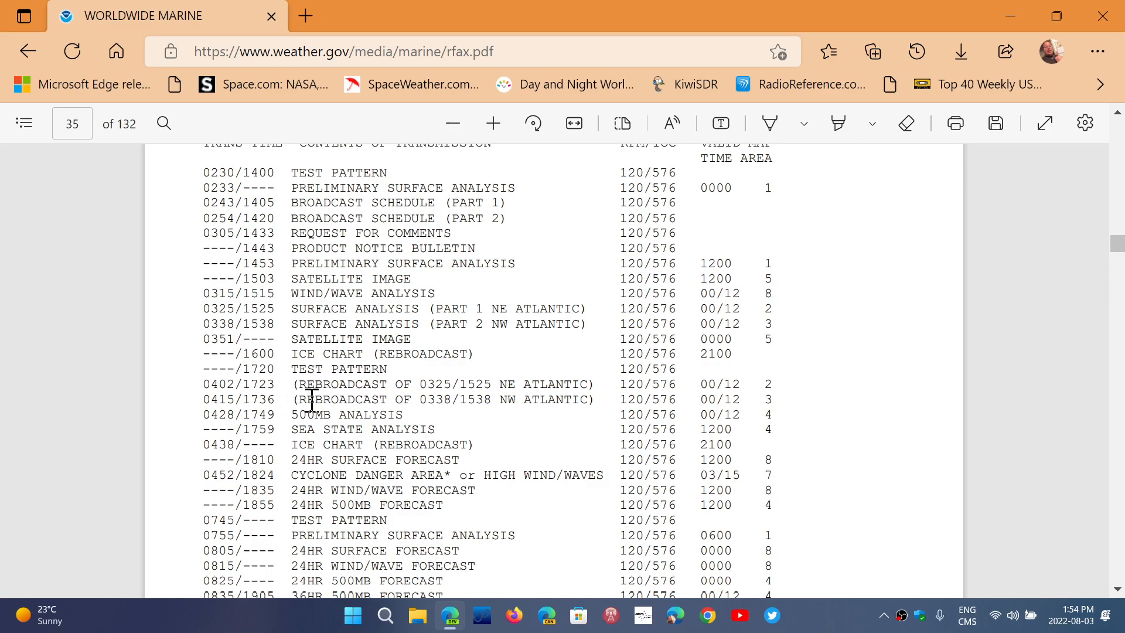
mouse_move(450, 410)
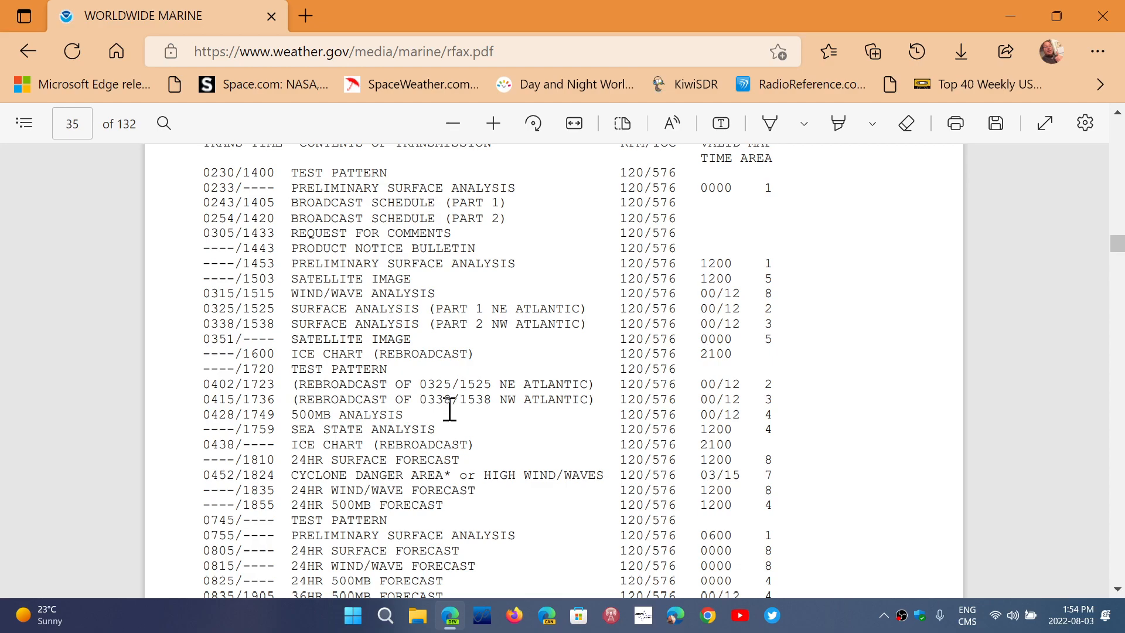
mouse_move(243, 330)
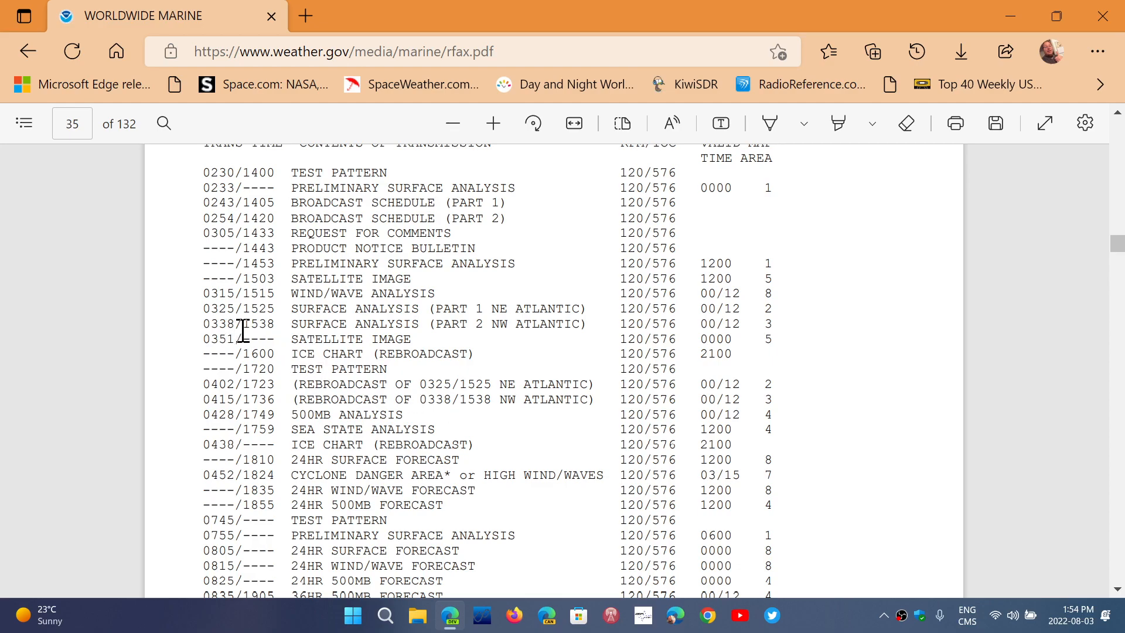
mouse_move(471, 328)
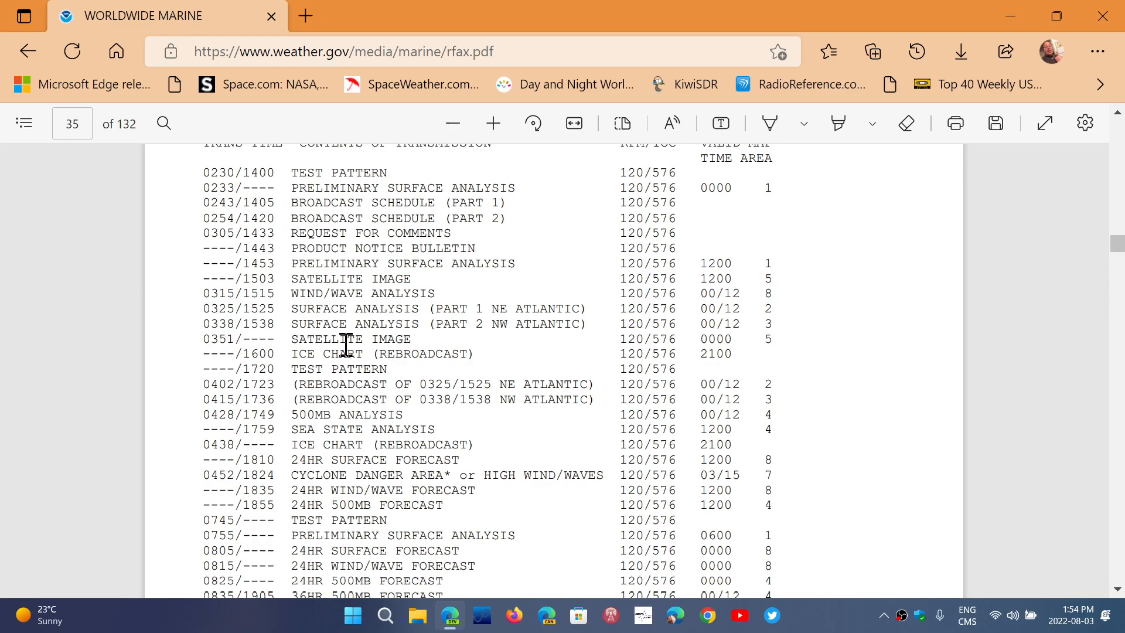
mouse_move(473, 393)
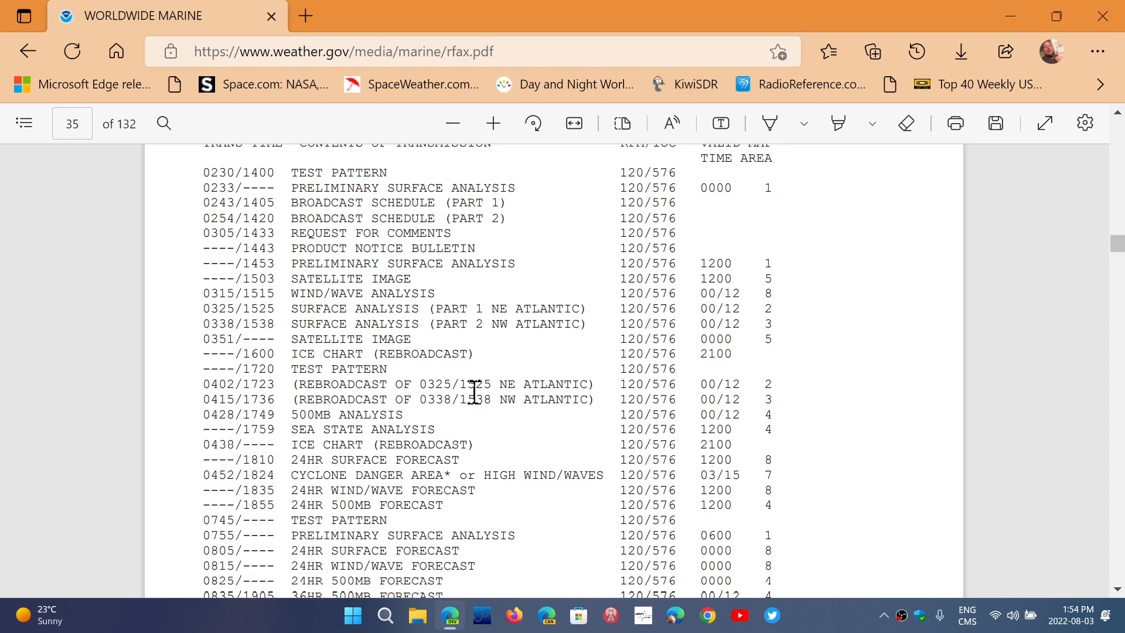
mouse_move(288, 280)
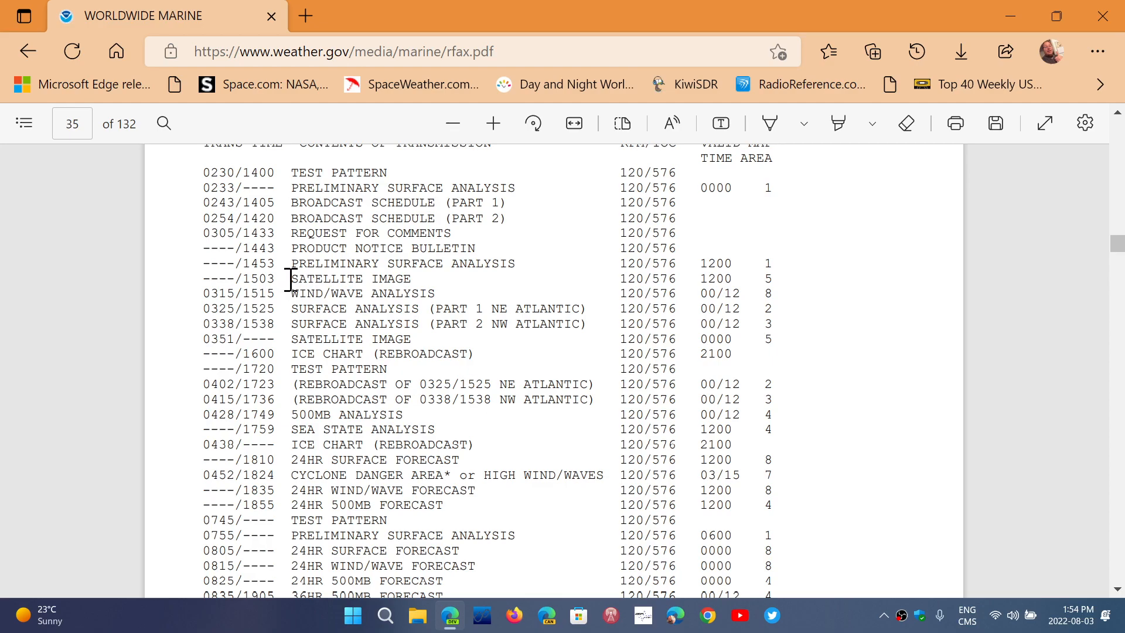
double_click(341, 278)
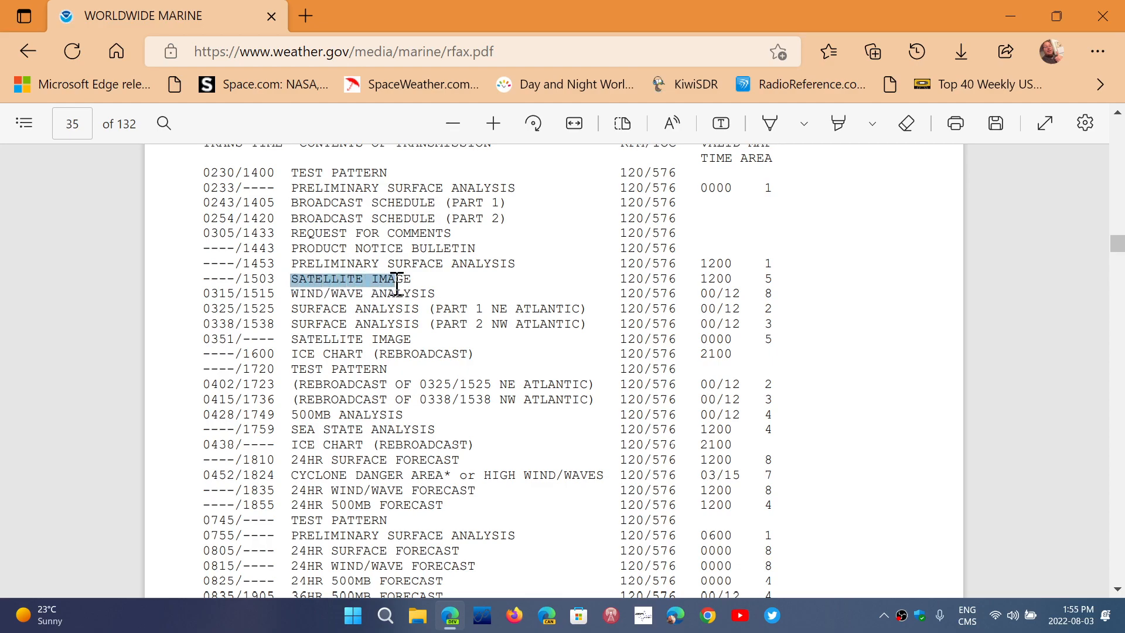
right_click(351, 278)
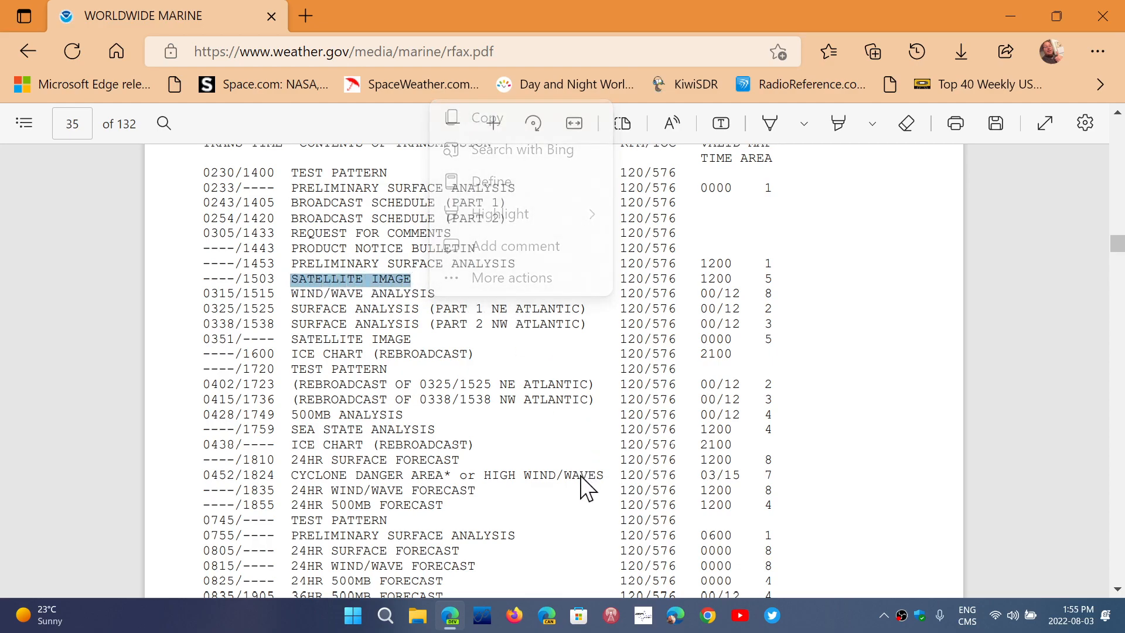
left_click(889, 447)
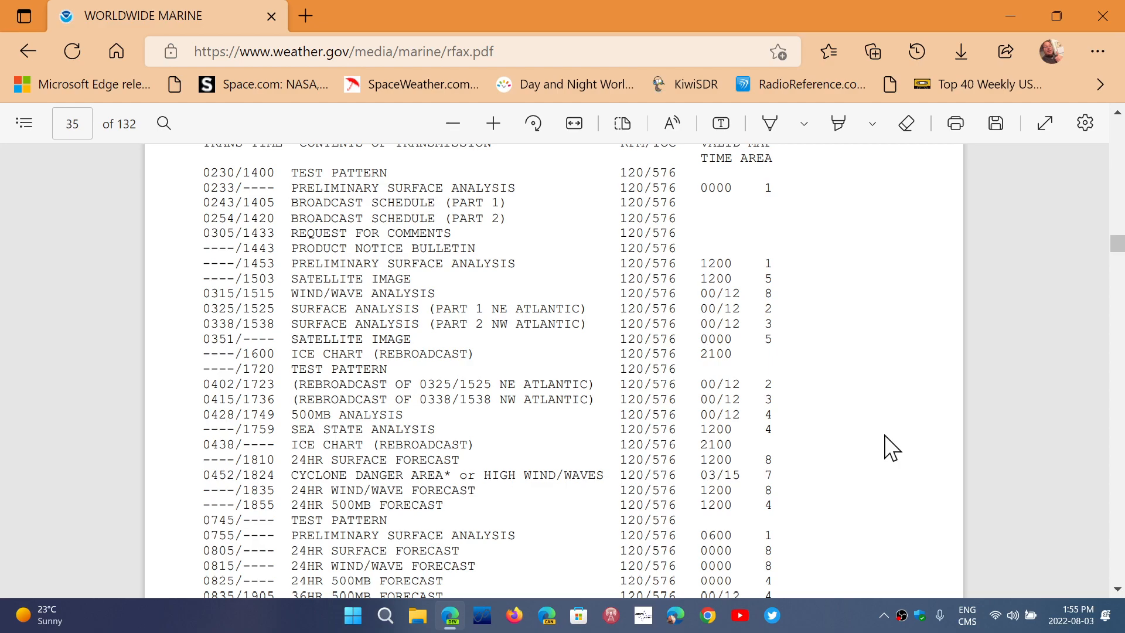
mouse_move(615, 236)
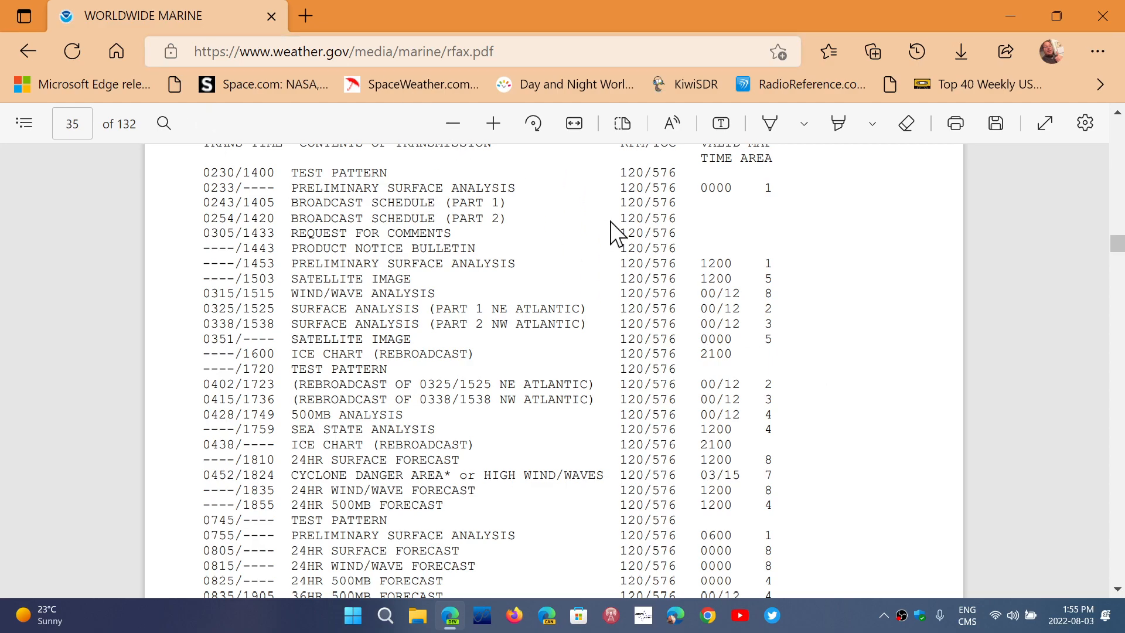
Scroll past pages 36–38 to page 39 with the Charleville and Wiluna, Australia schedules.
scroll("down", 3)
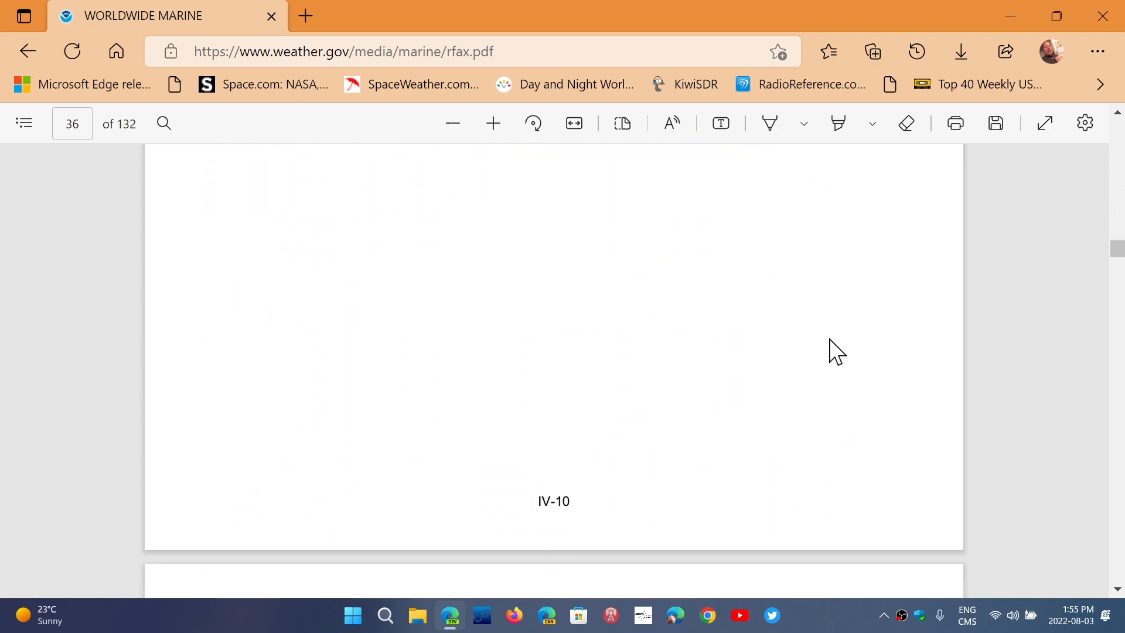
scroll("down", 3)
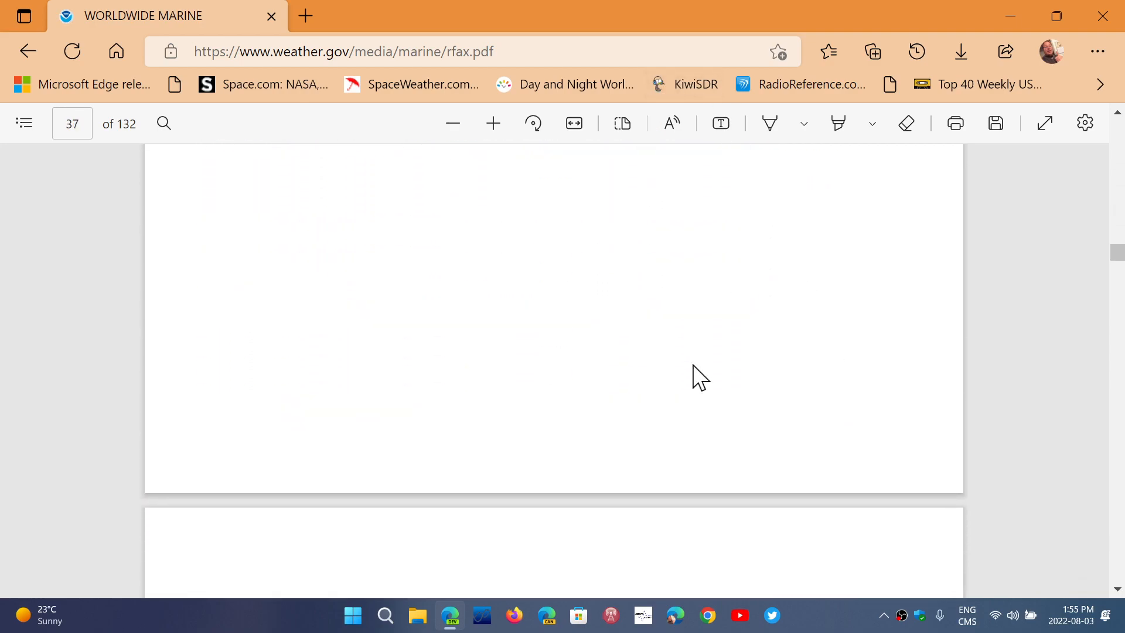
scroll("down", 3)
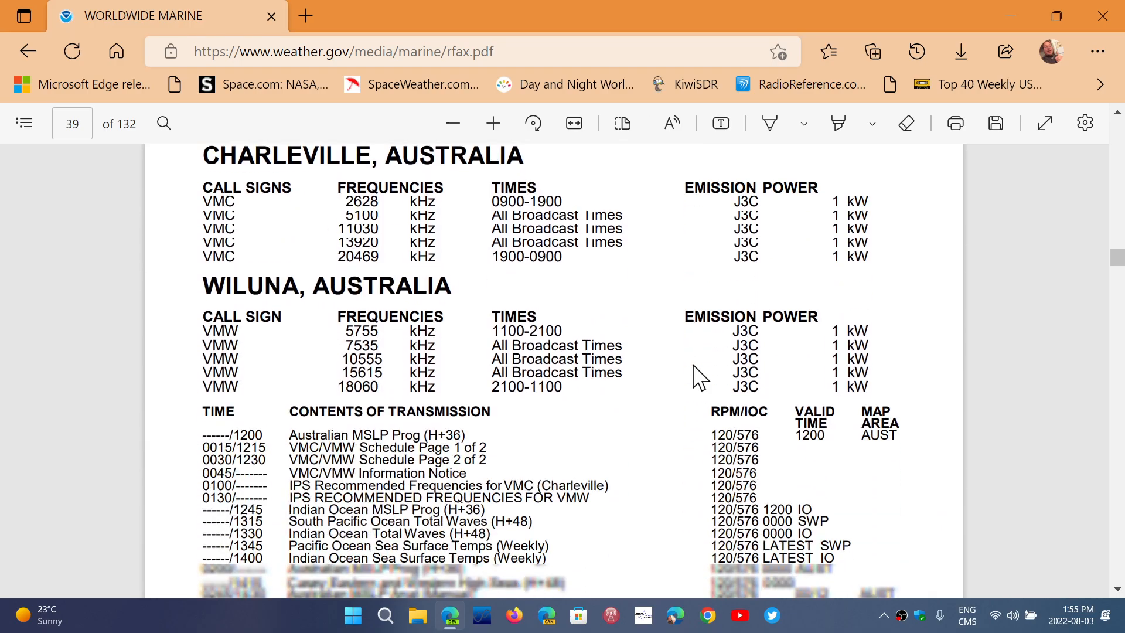
scroll("up", 3)
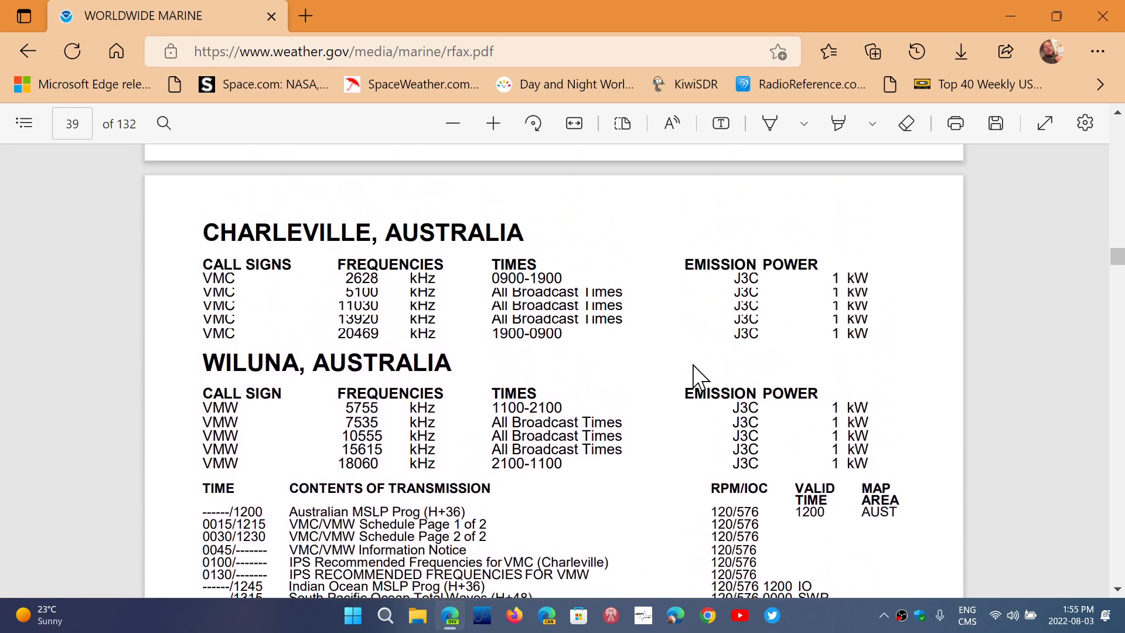
mouse_move(976, 377)
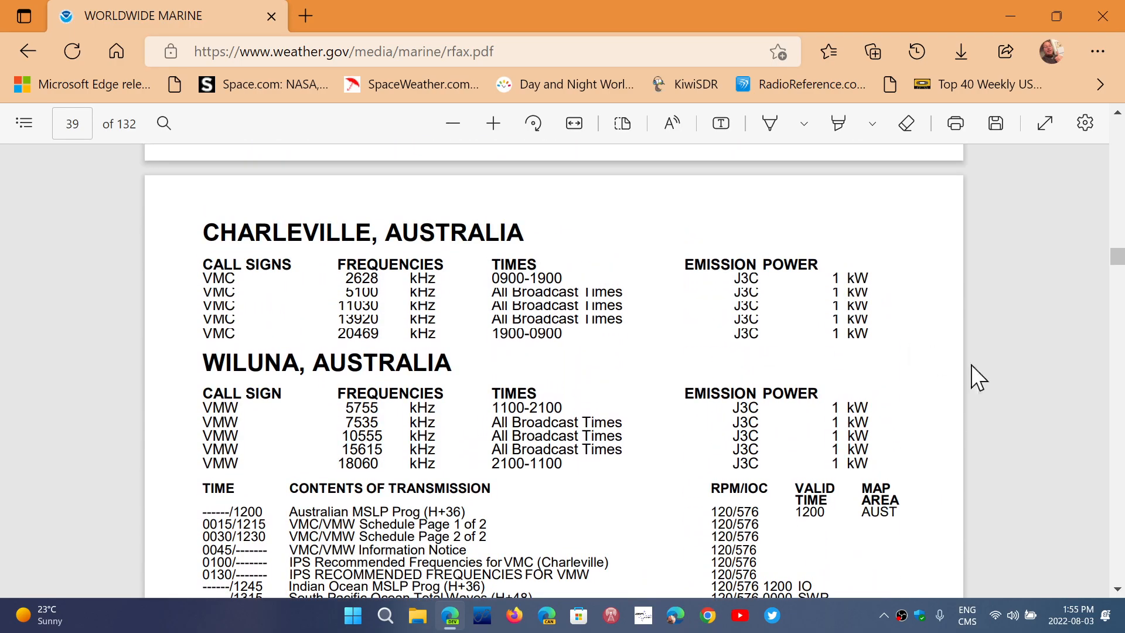